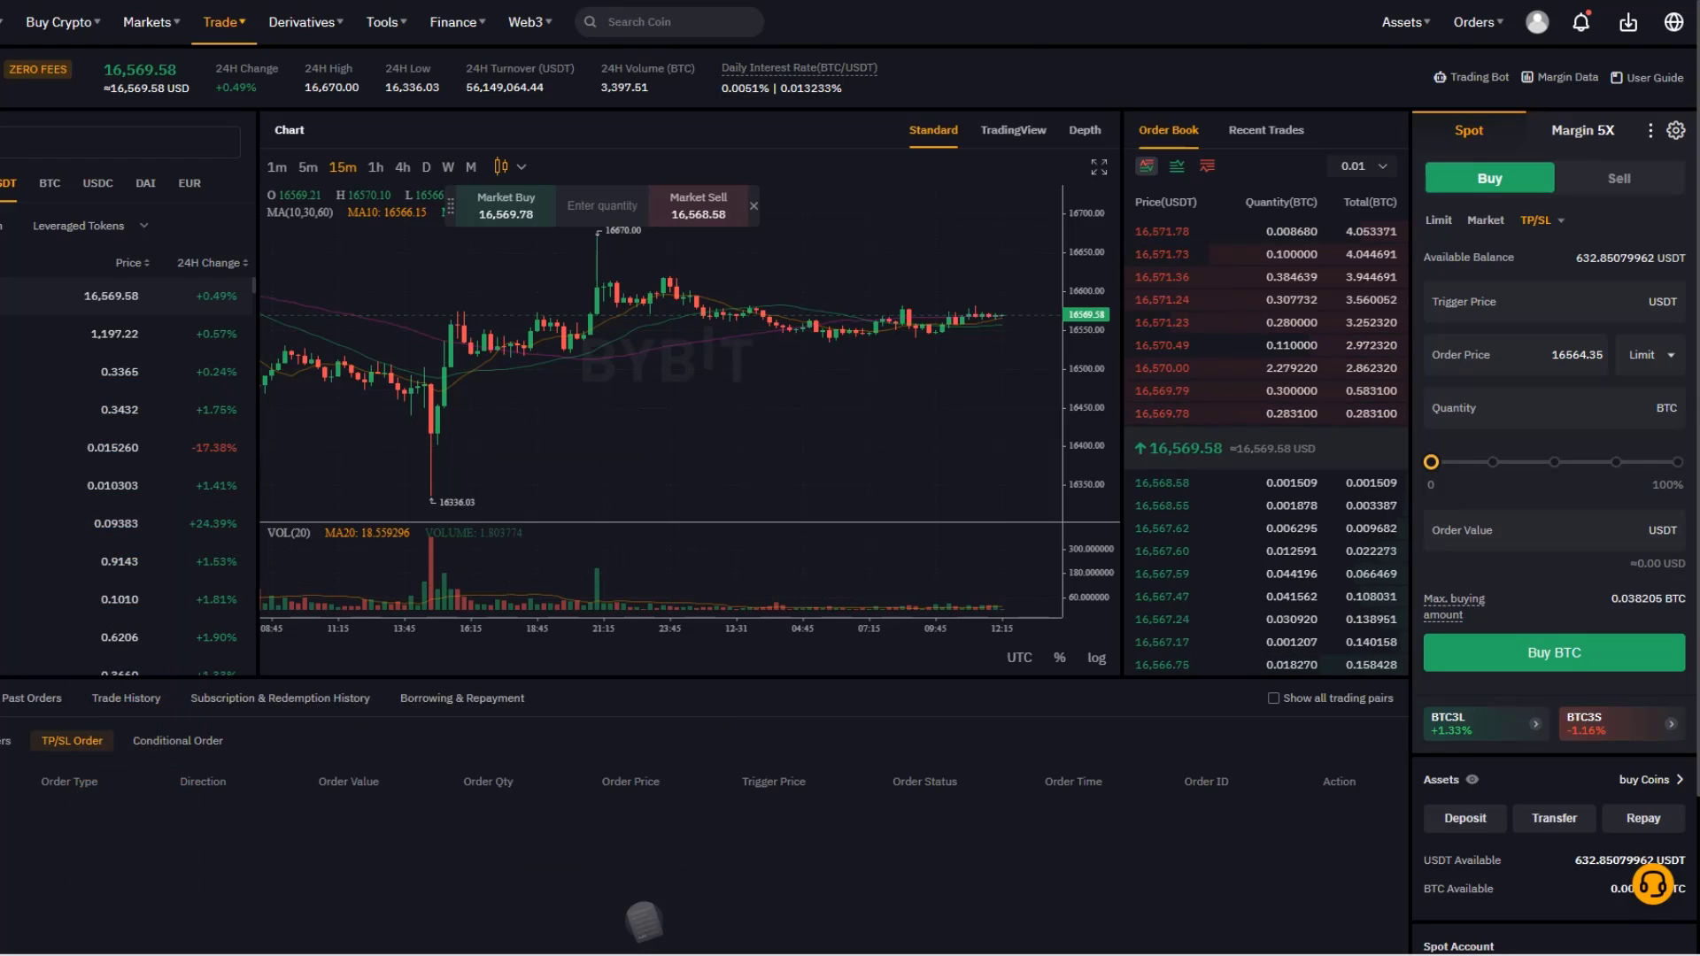
{"action": "mouse_move", "coordinate": [855, 355]}
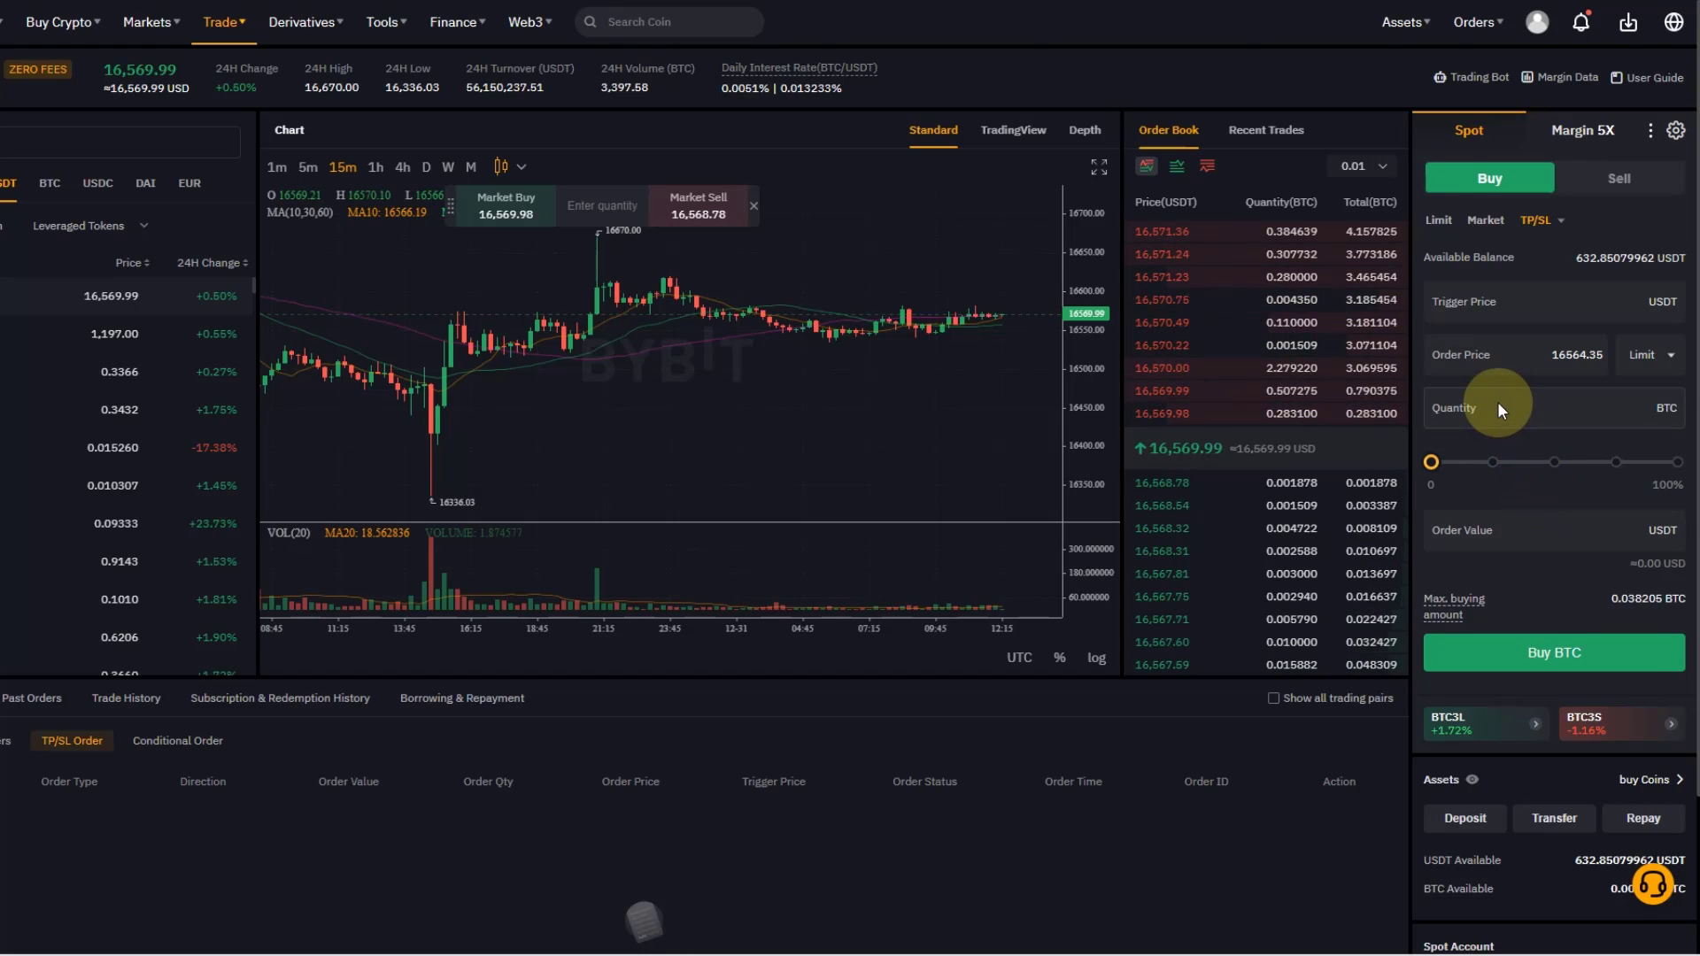
{"action": "mouse_move", "coordinate": [908, 377]}
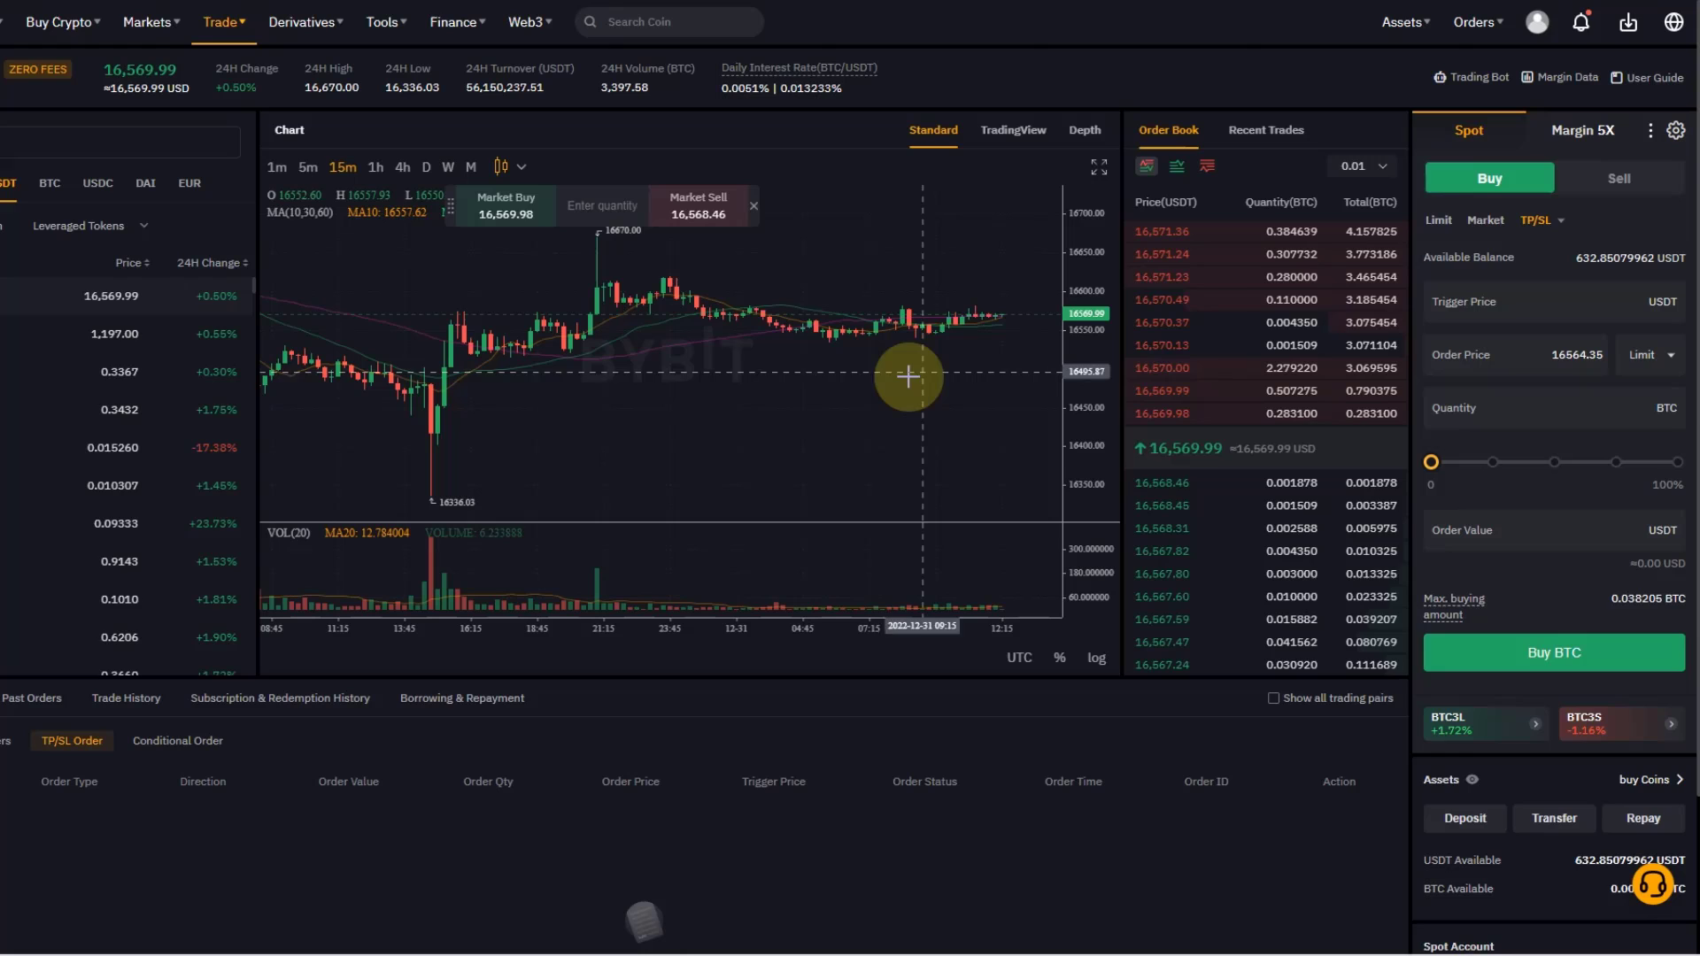
{"action": "mouse_move", "coordinate": [645, 405]}
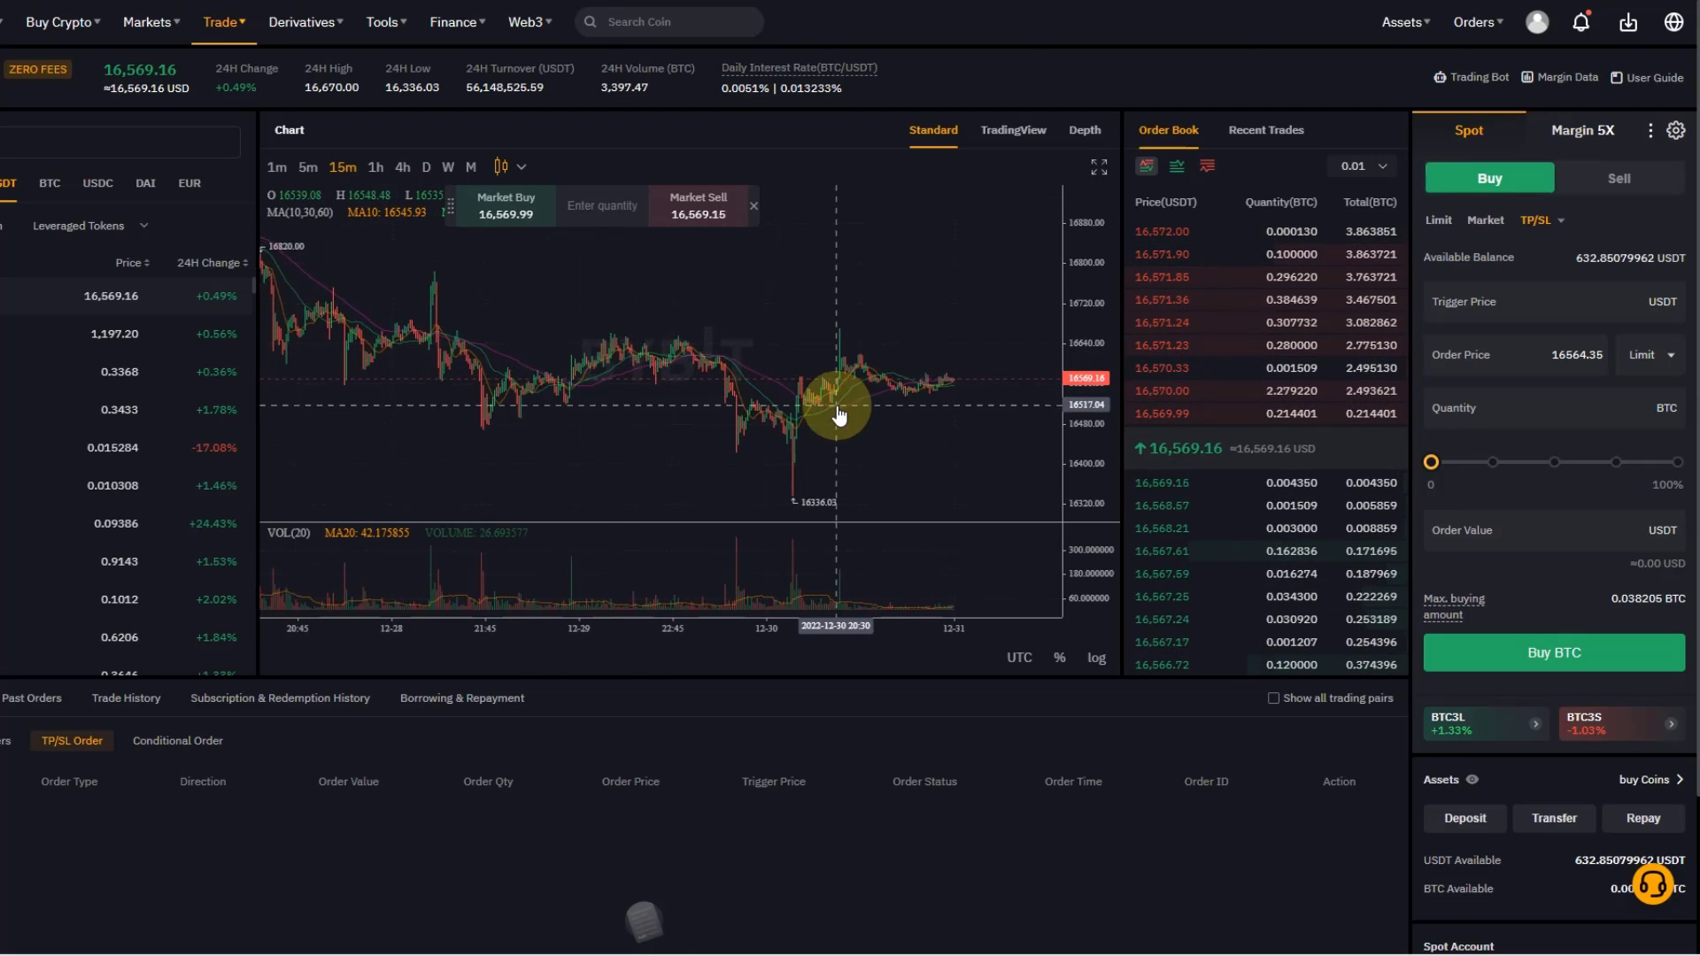
Pan the 15m BTC/USDT chart to show several days of candles, including the 16336.03 low
{"action": "left_click_drag", "start_coordinate": [838, 415], "coordinate": [762, 437]}
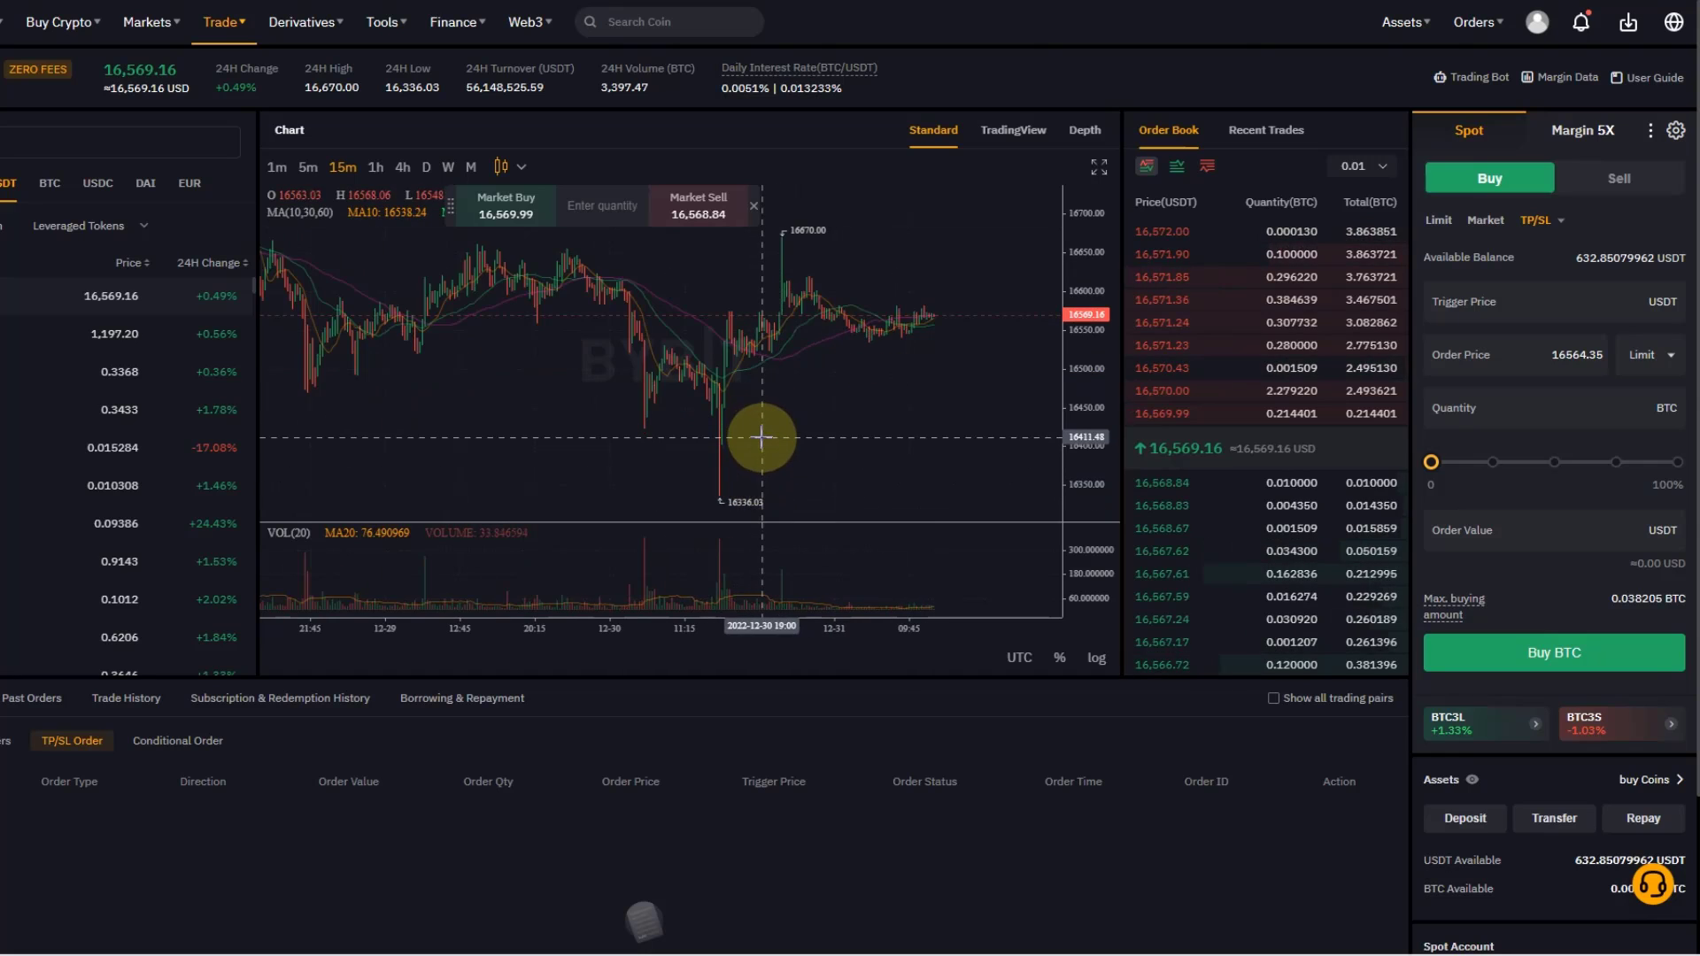
{"action": "mouse_move", "coordinate": [979, 417]}
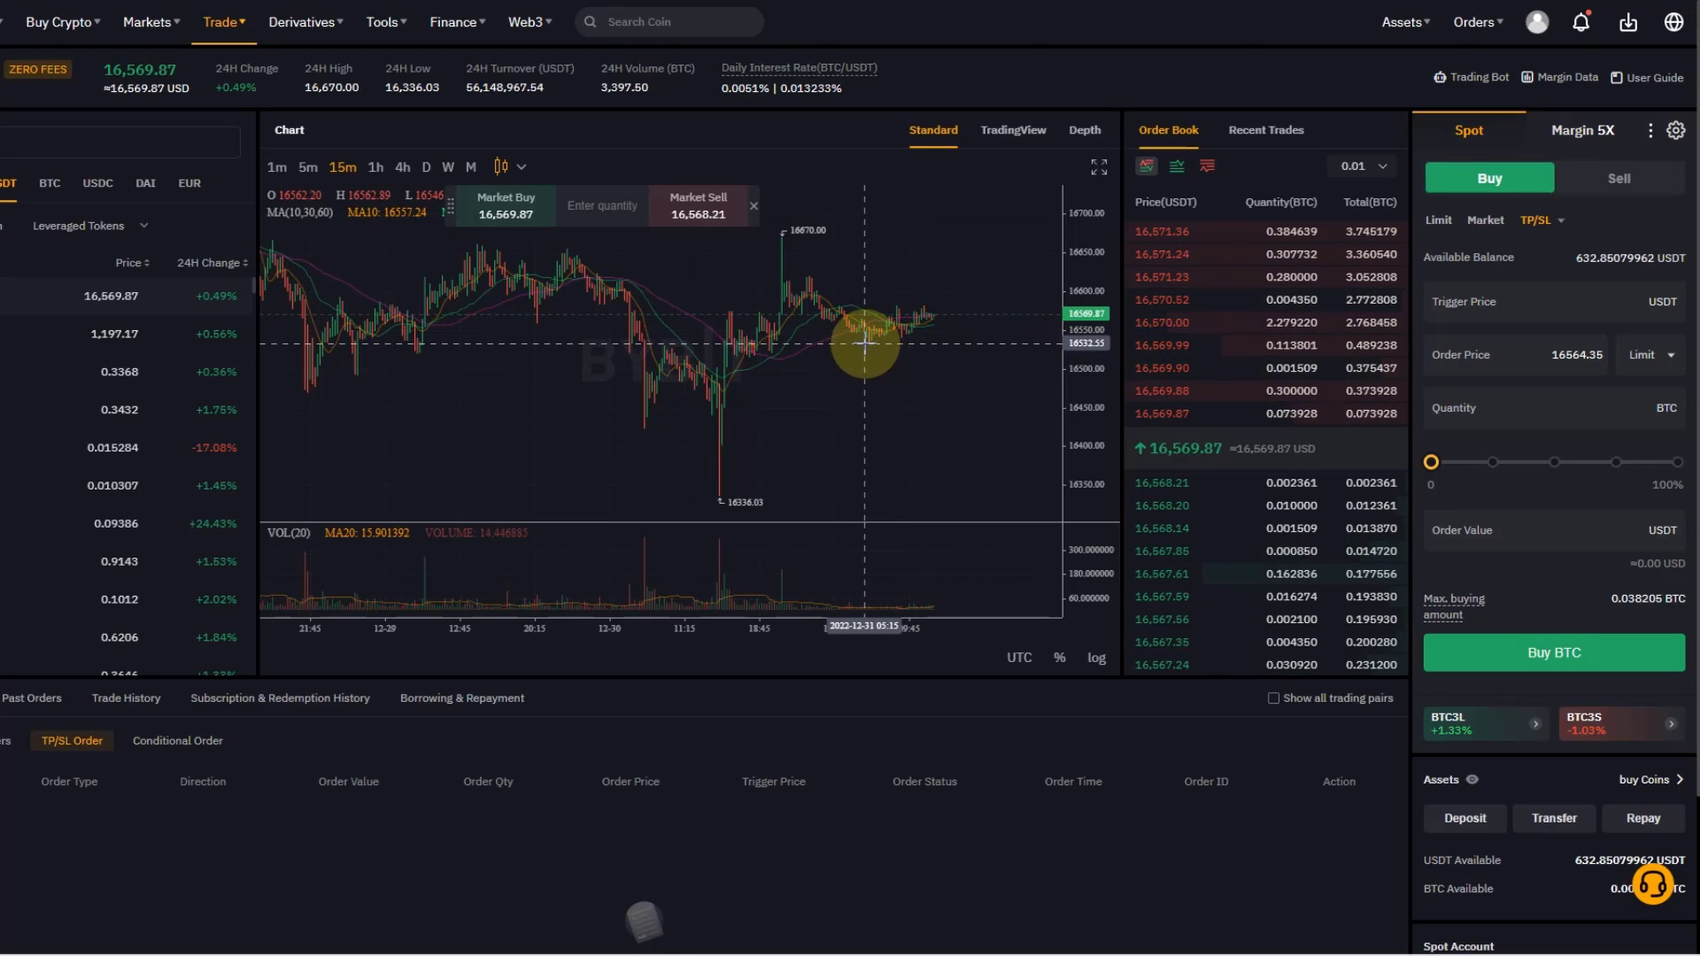
{"action": "mouse_move", "coordinate": [721, 431]}
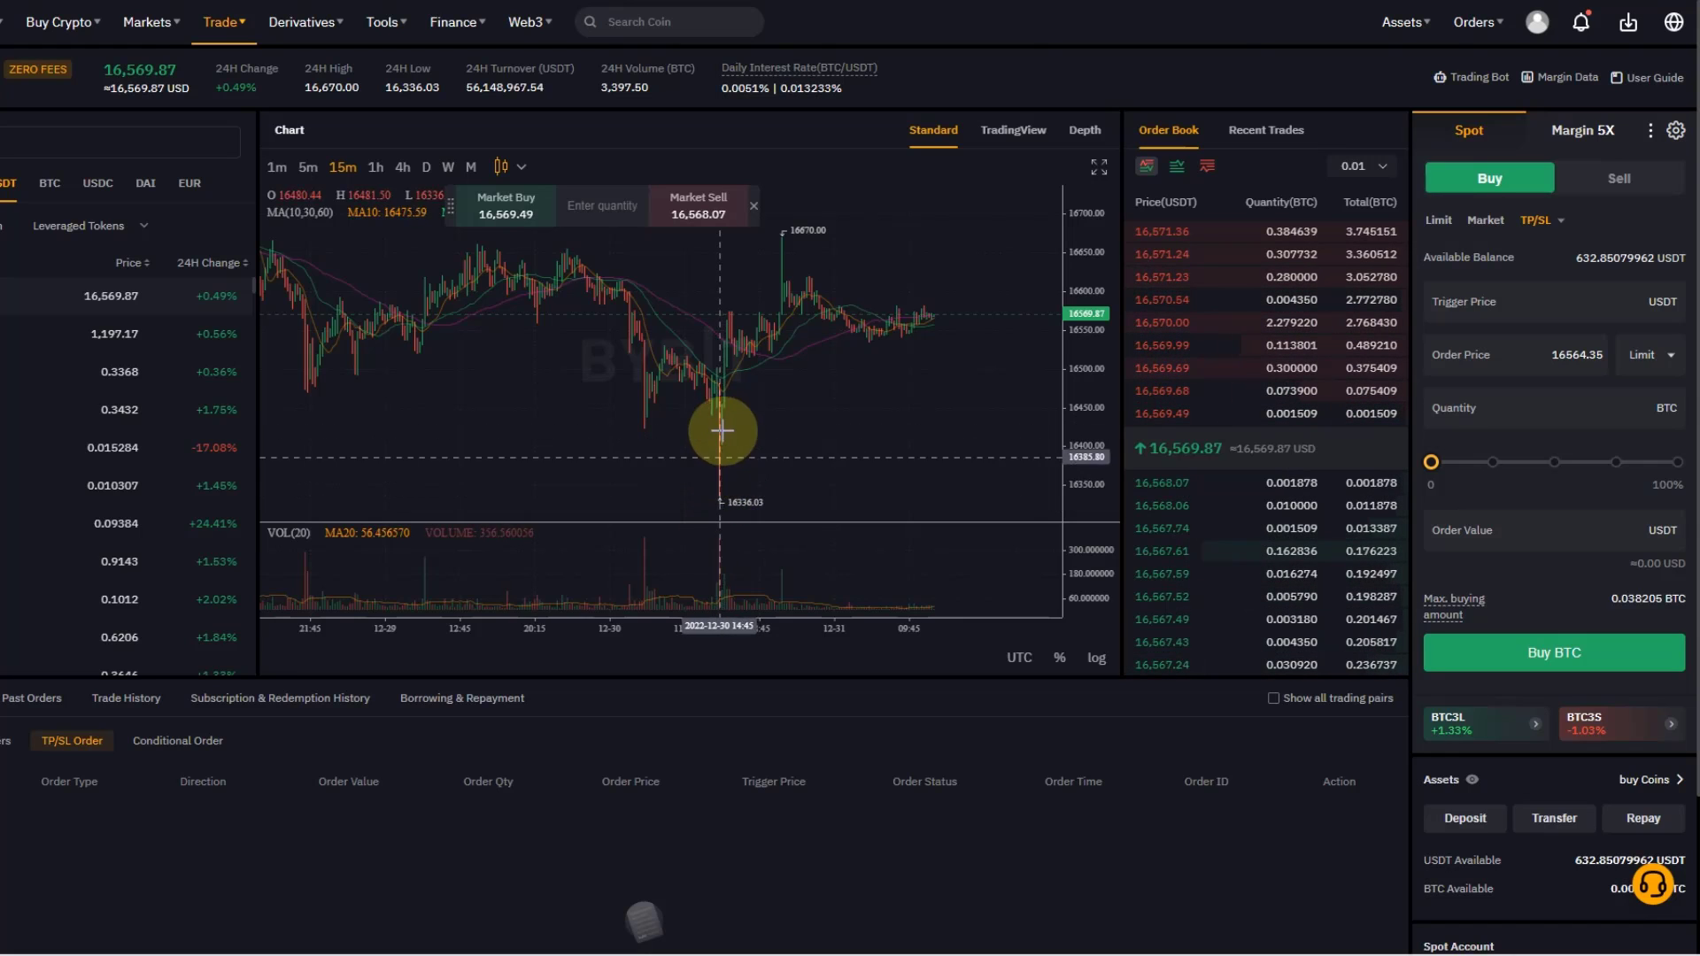
{"action": "mouse_move", "coordinate": [880, 448]}
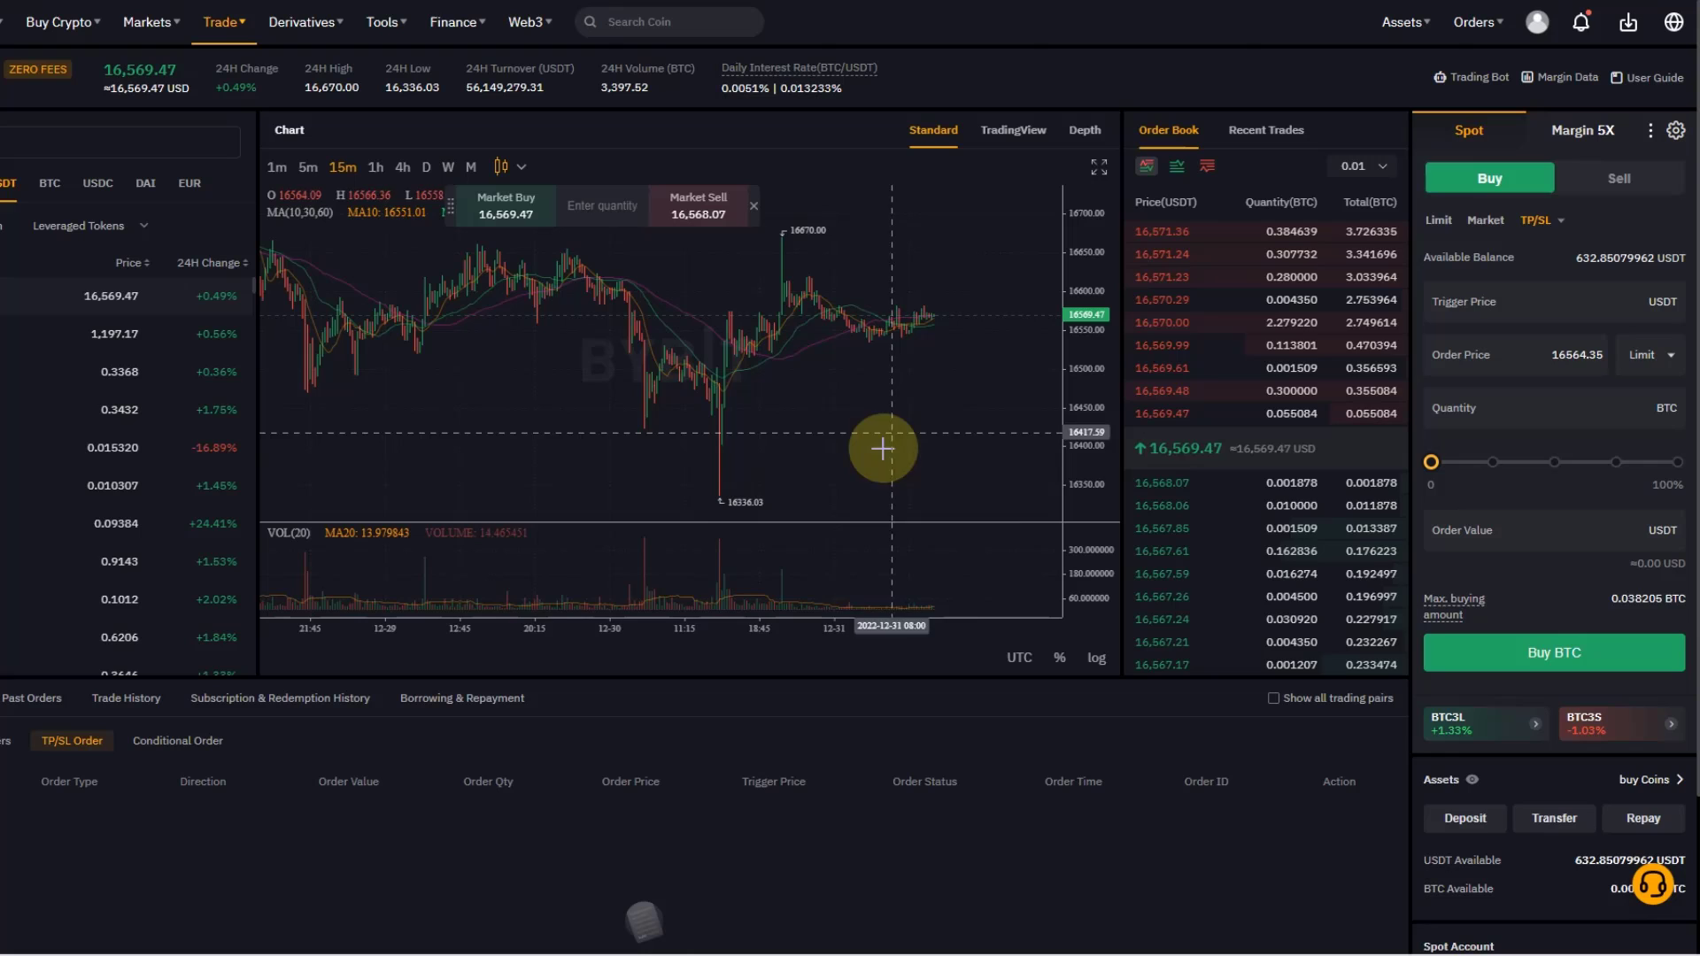
{"action": "mouse_move", "coordinate": [701, 498]}
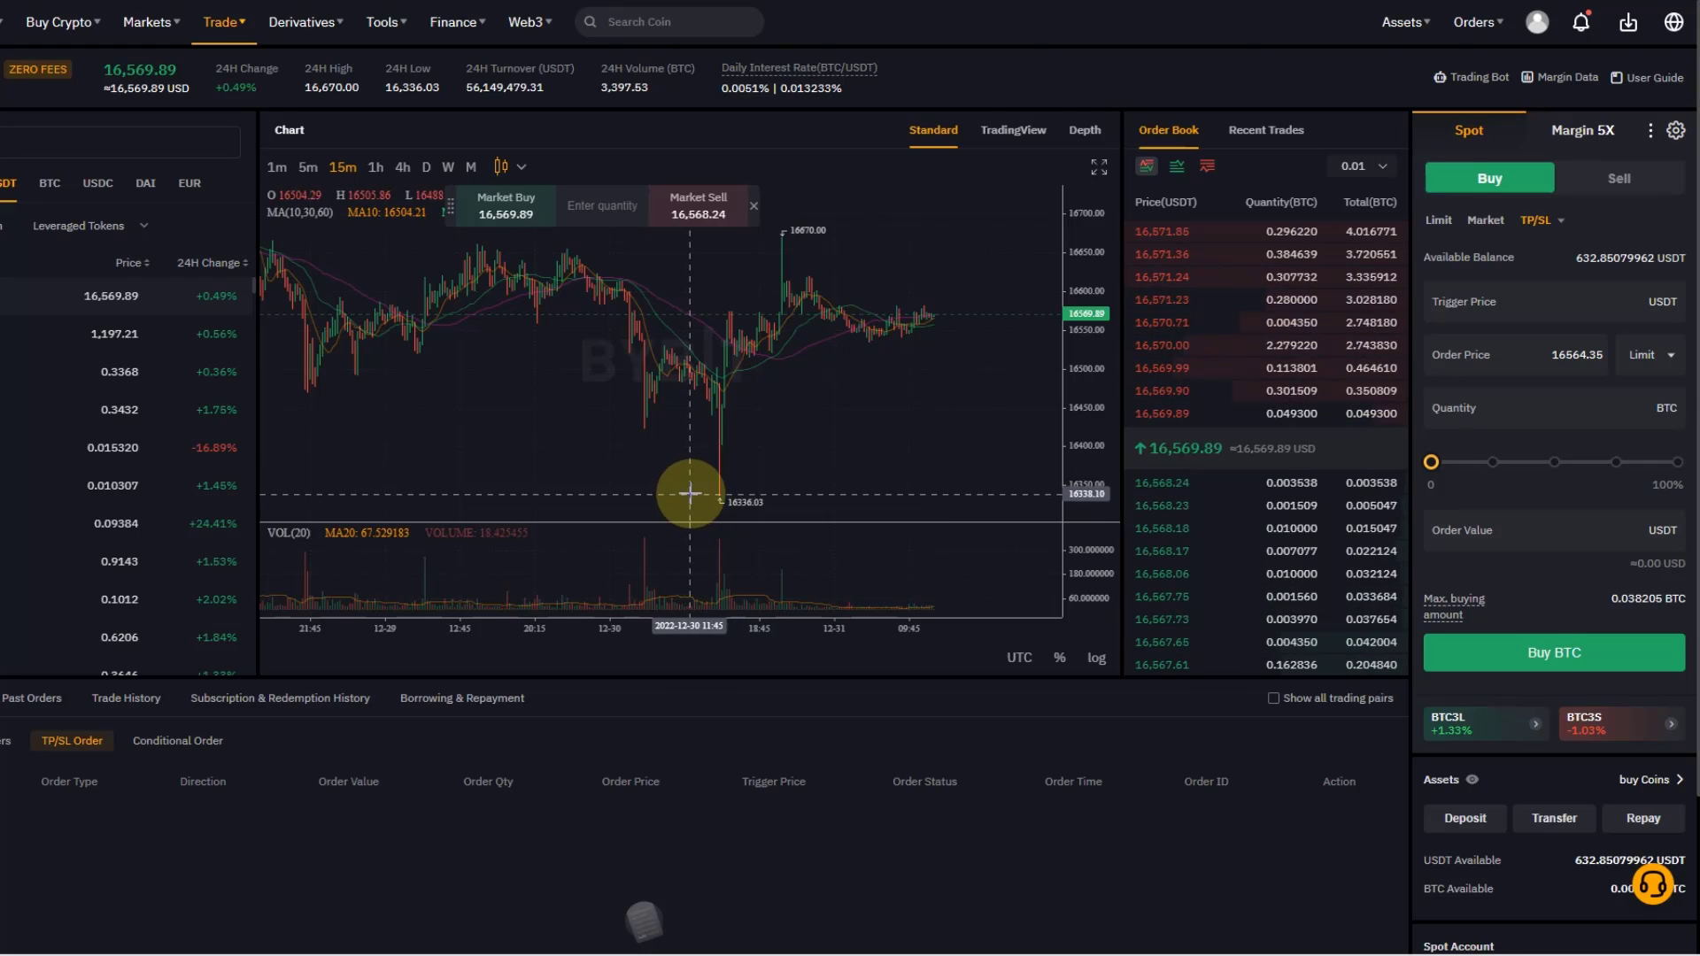
{"action": "mouse_move", "coordinate": [768, 504]}
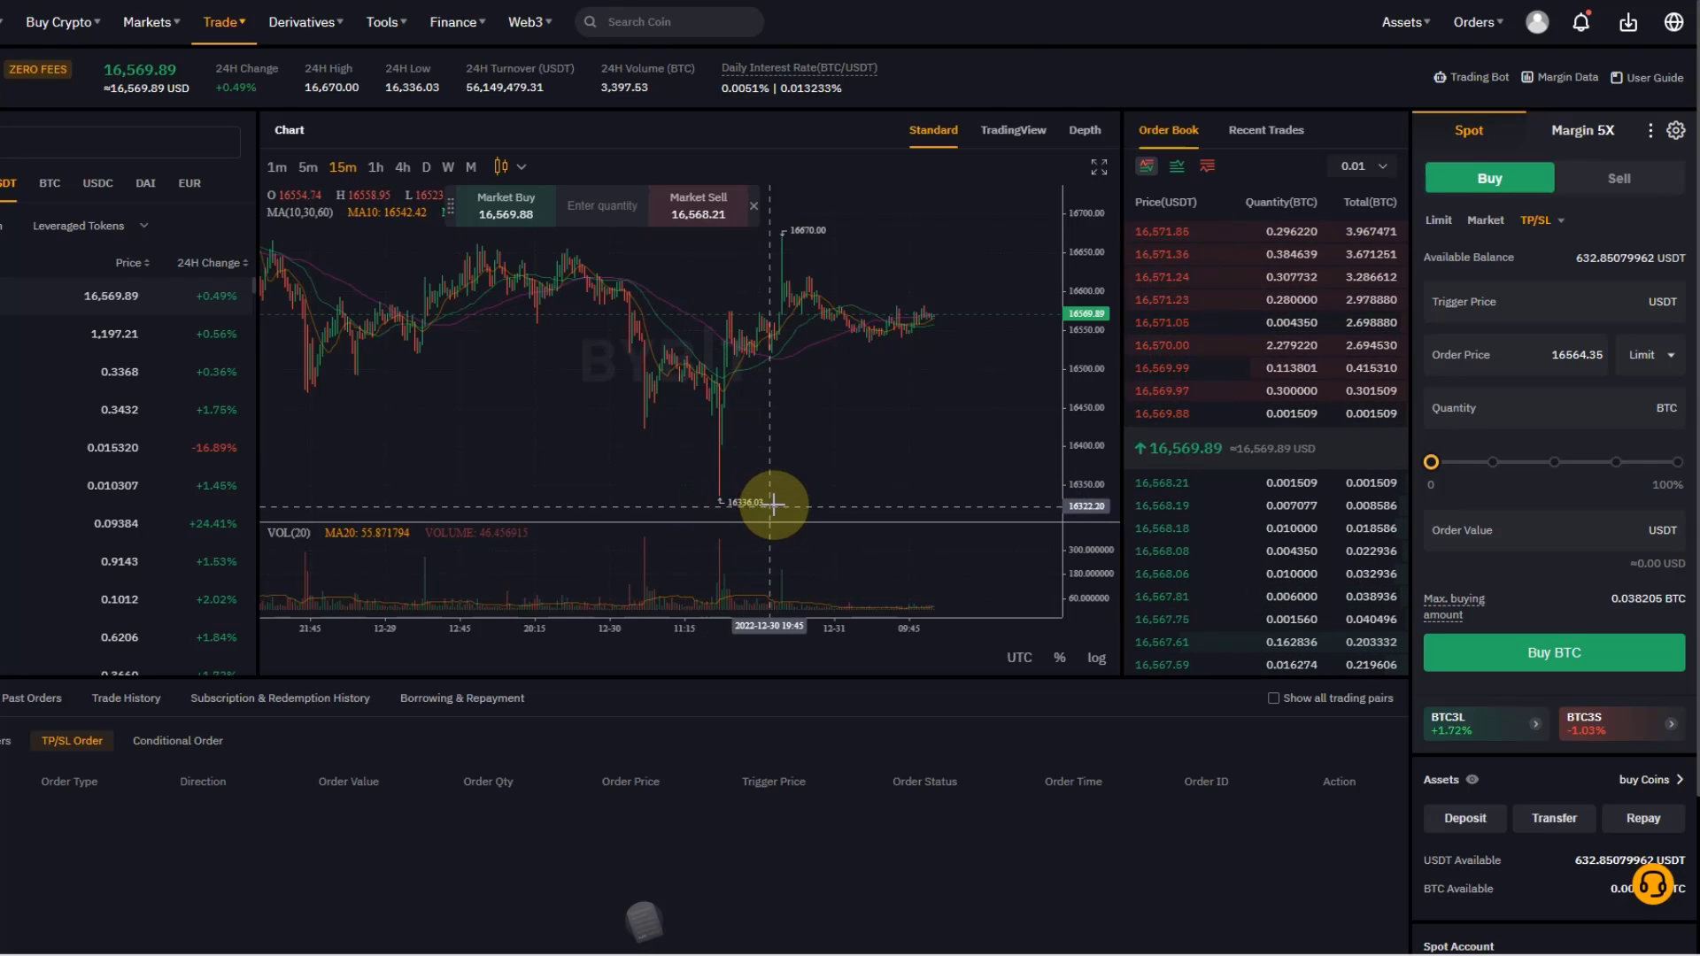
{"action": "mouse_move", "coordinate": [841, 499]}
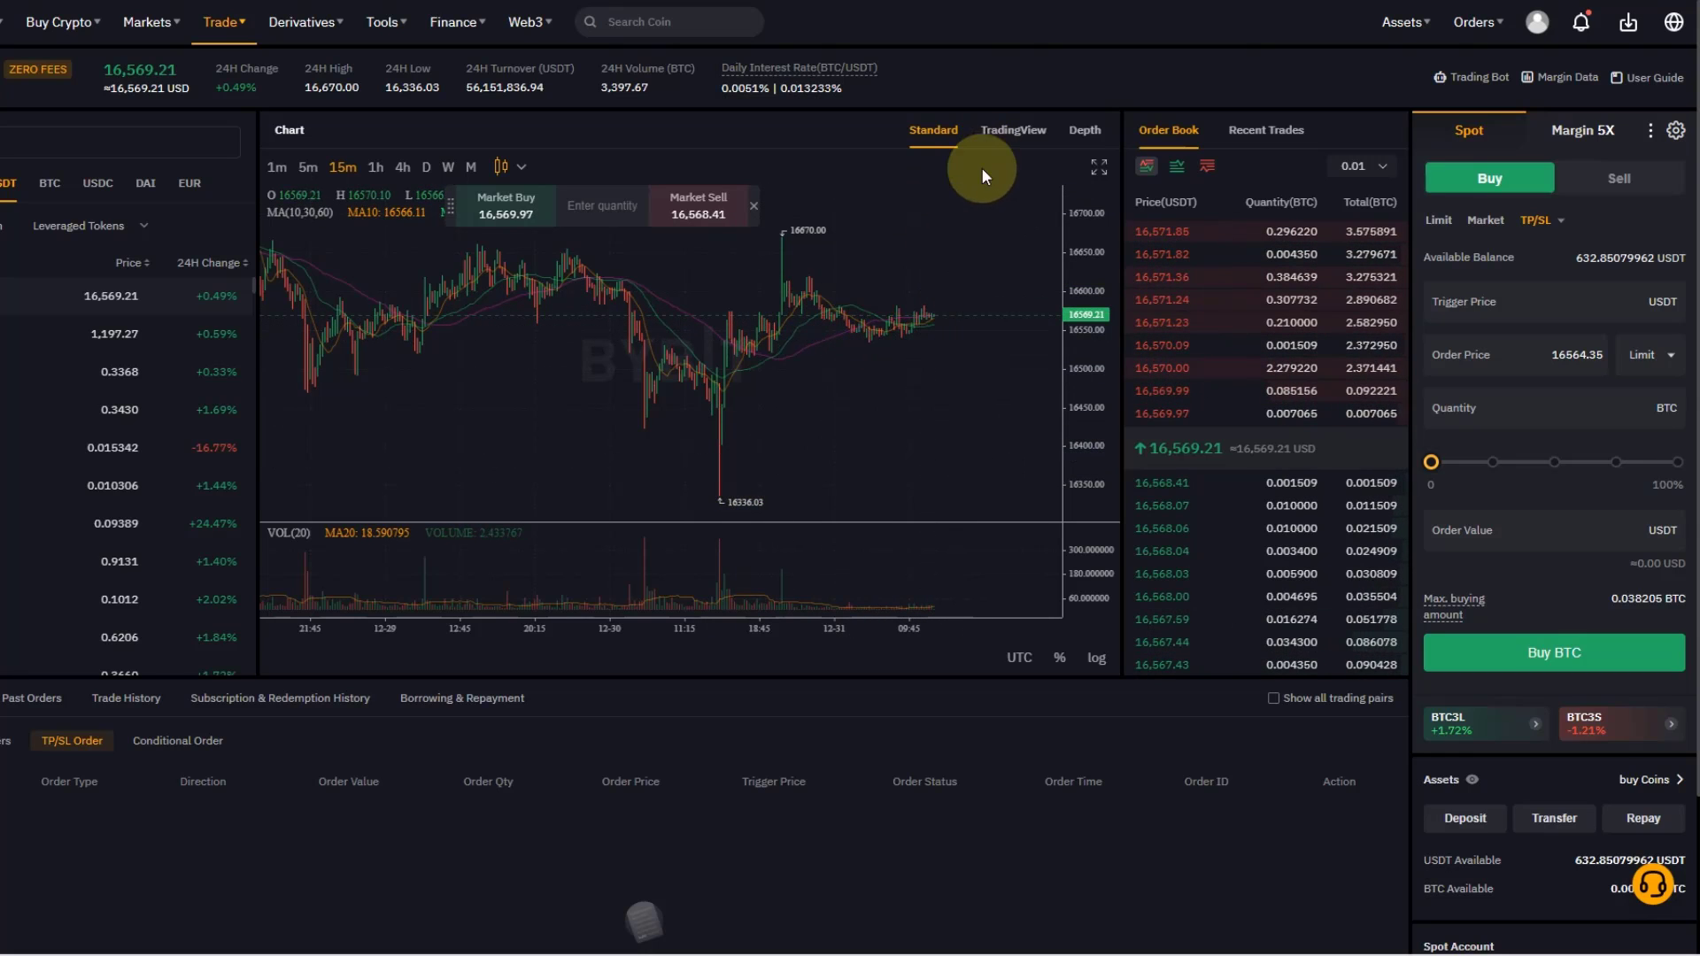
{"action": "mouse_move", "coordinate": [928, 336]}
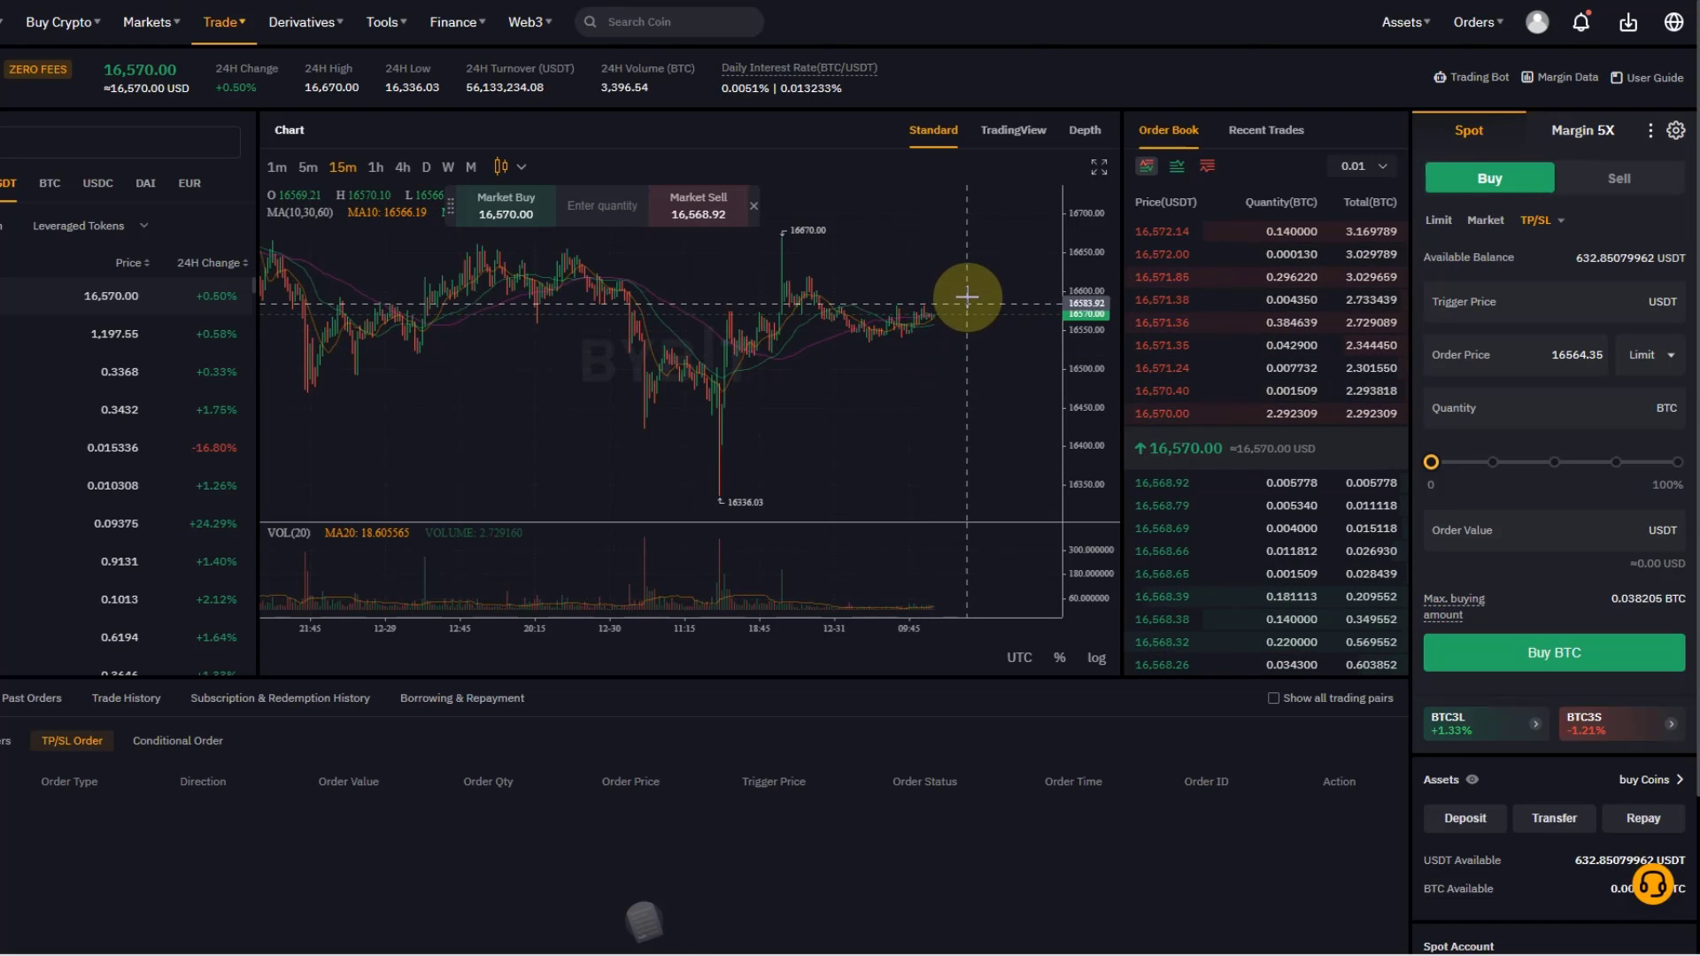
{"action": "mouse_move", "coordinate": [1220, 350]}
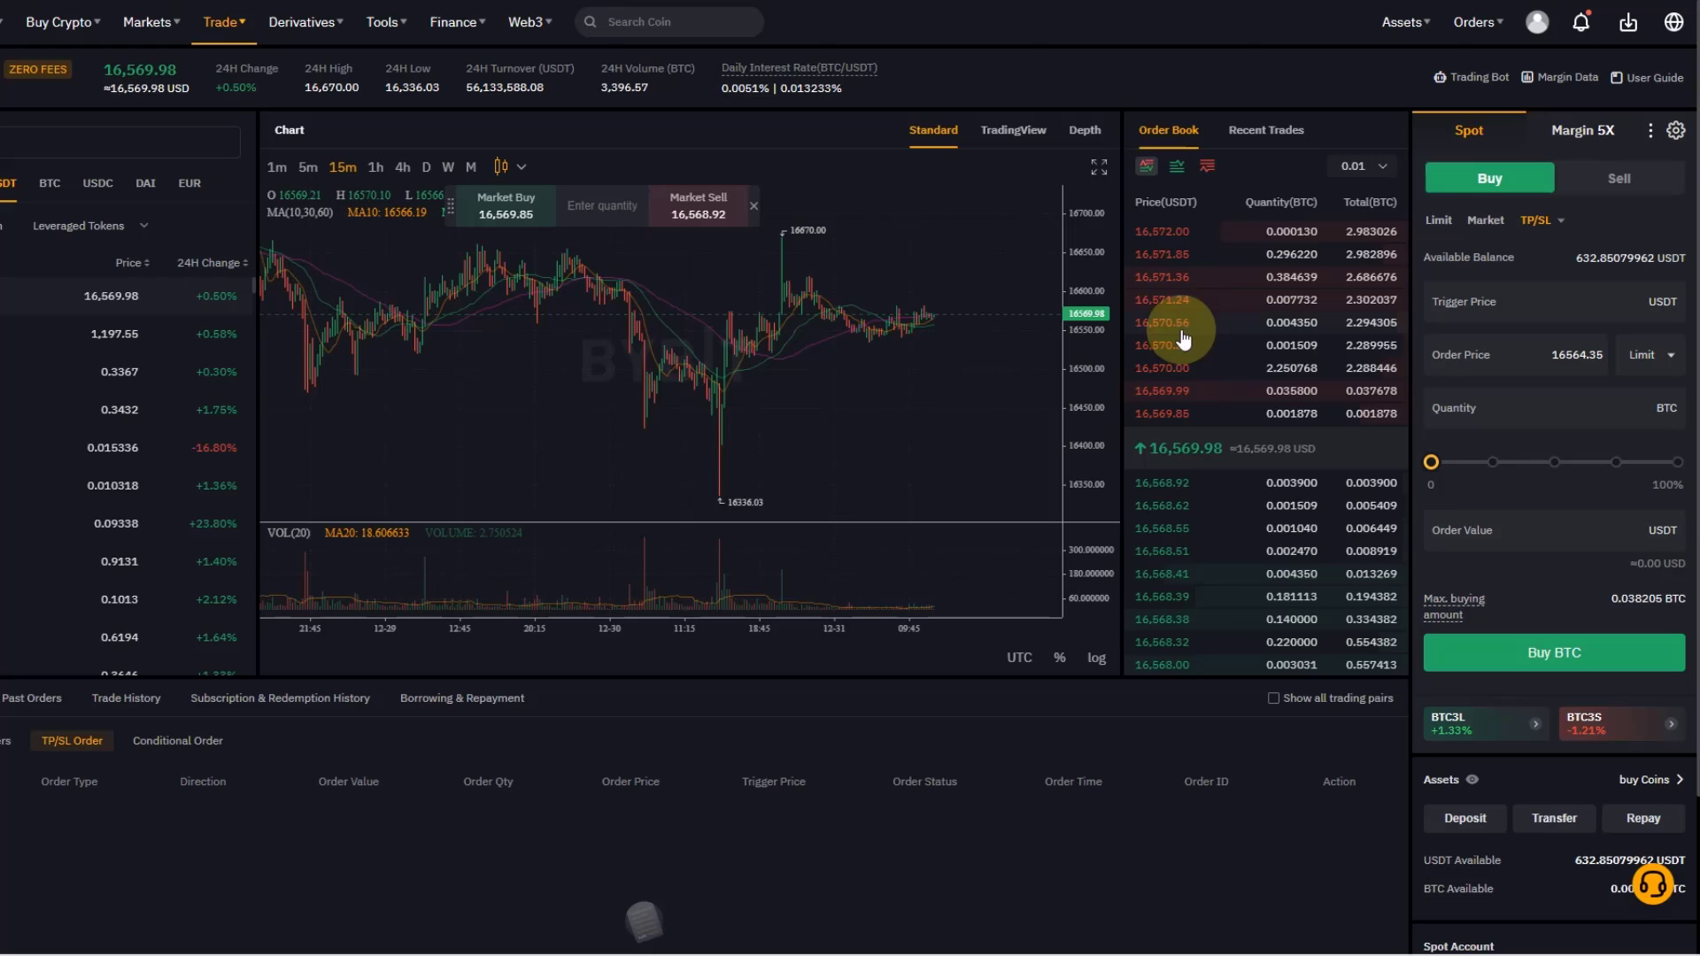
{"action": "mouse_move", "coordinate": [1293, 430]}
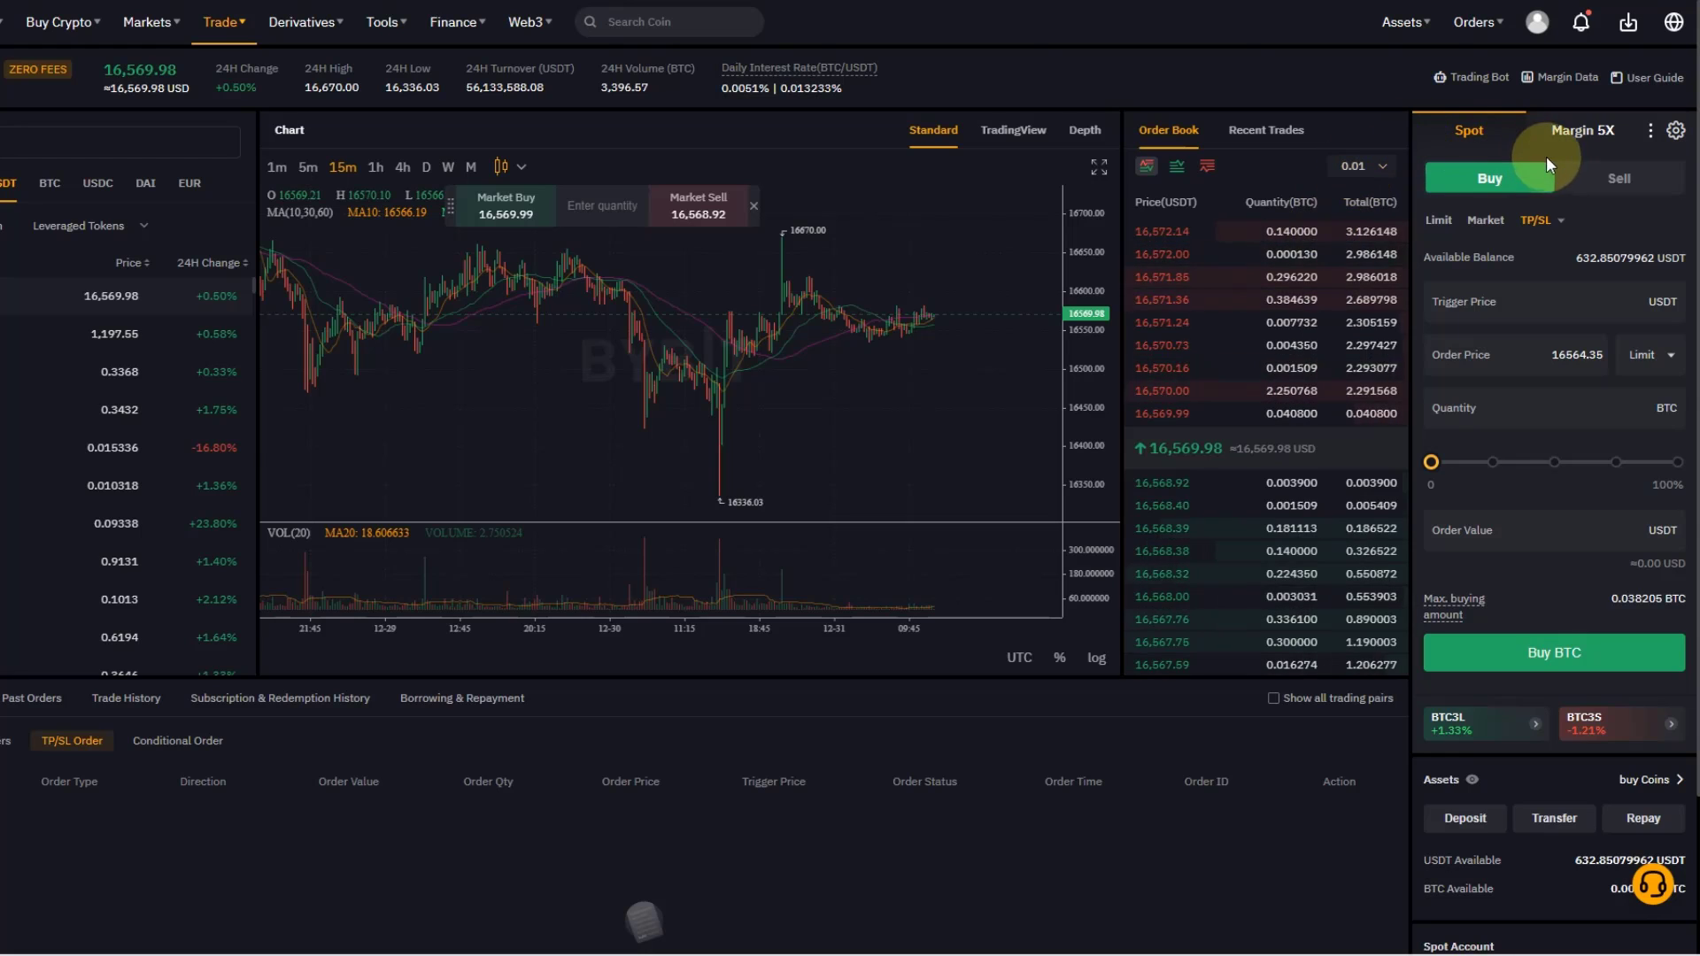
Switch the Spot TP/SL form to the Sell side, showing 0.001207 BTC available
{"action": "left_click", "coordinate": [1619, 178]}
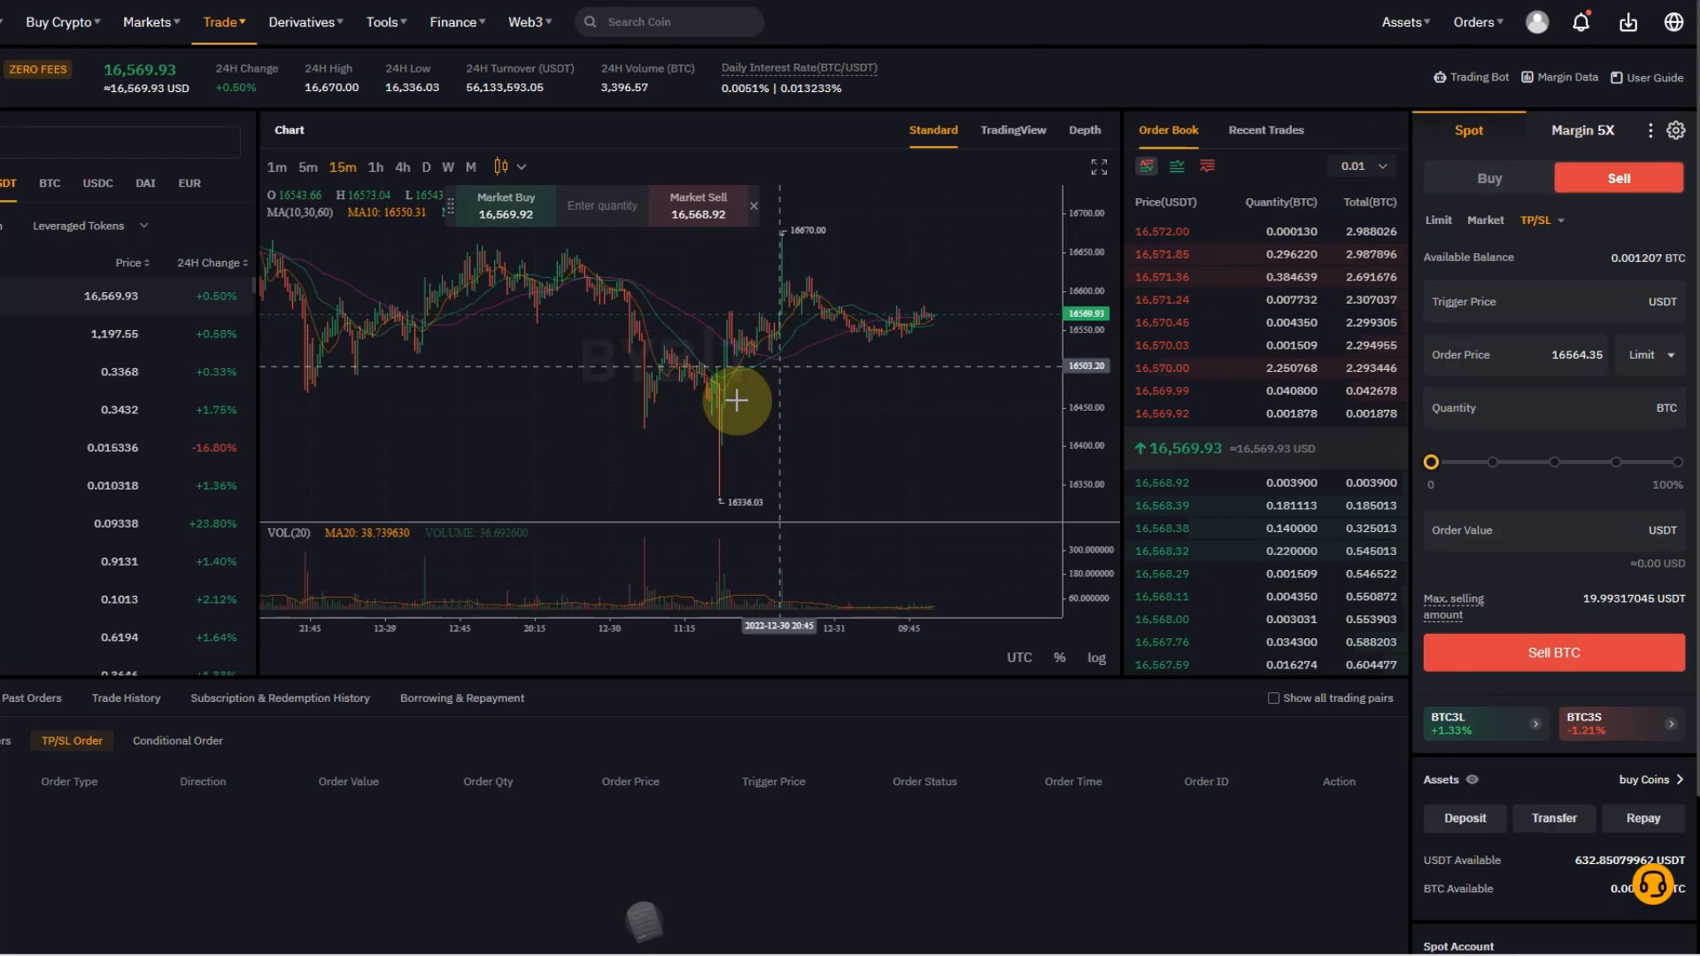
{"action": "mouse_move", "coordinate": [764, 493]}
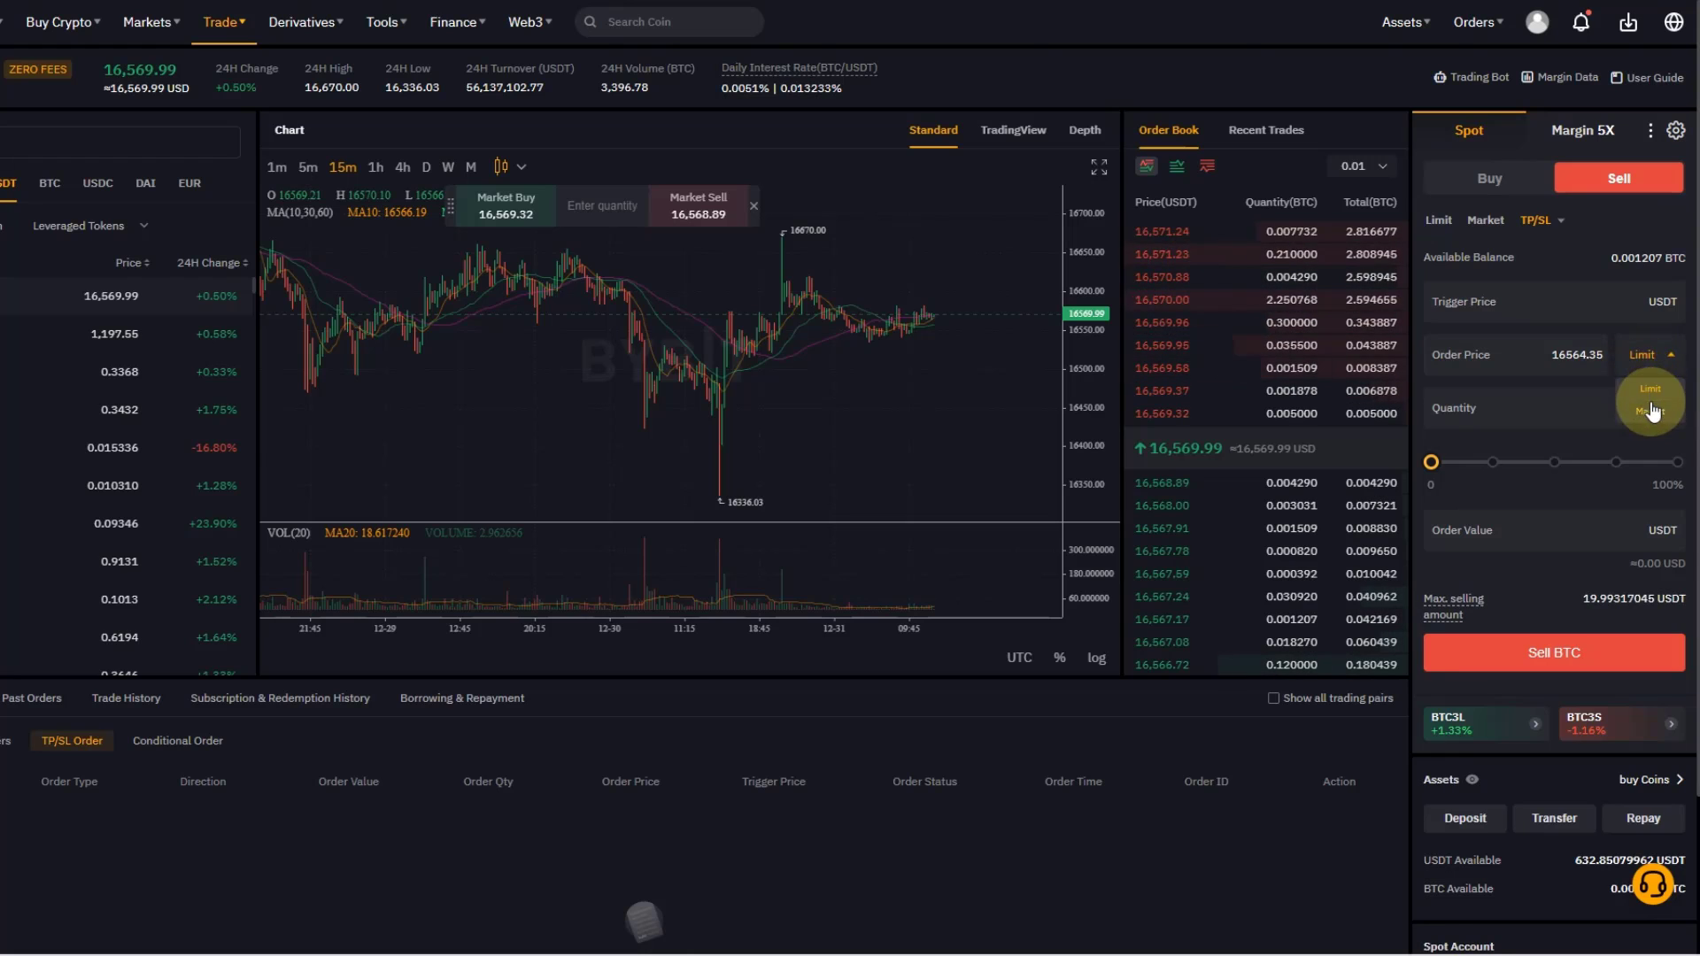
Set the TP/SL sell order type to Market instead of Limit
{"action": "left_click", "coordinate": [1650, 412]}
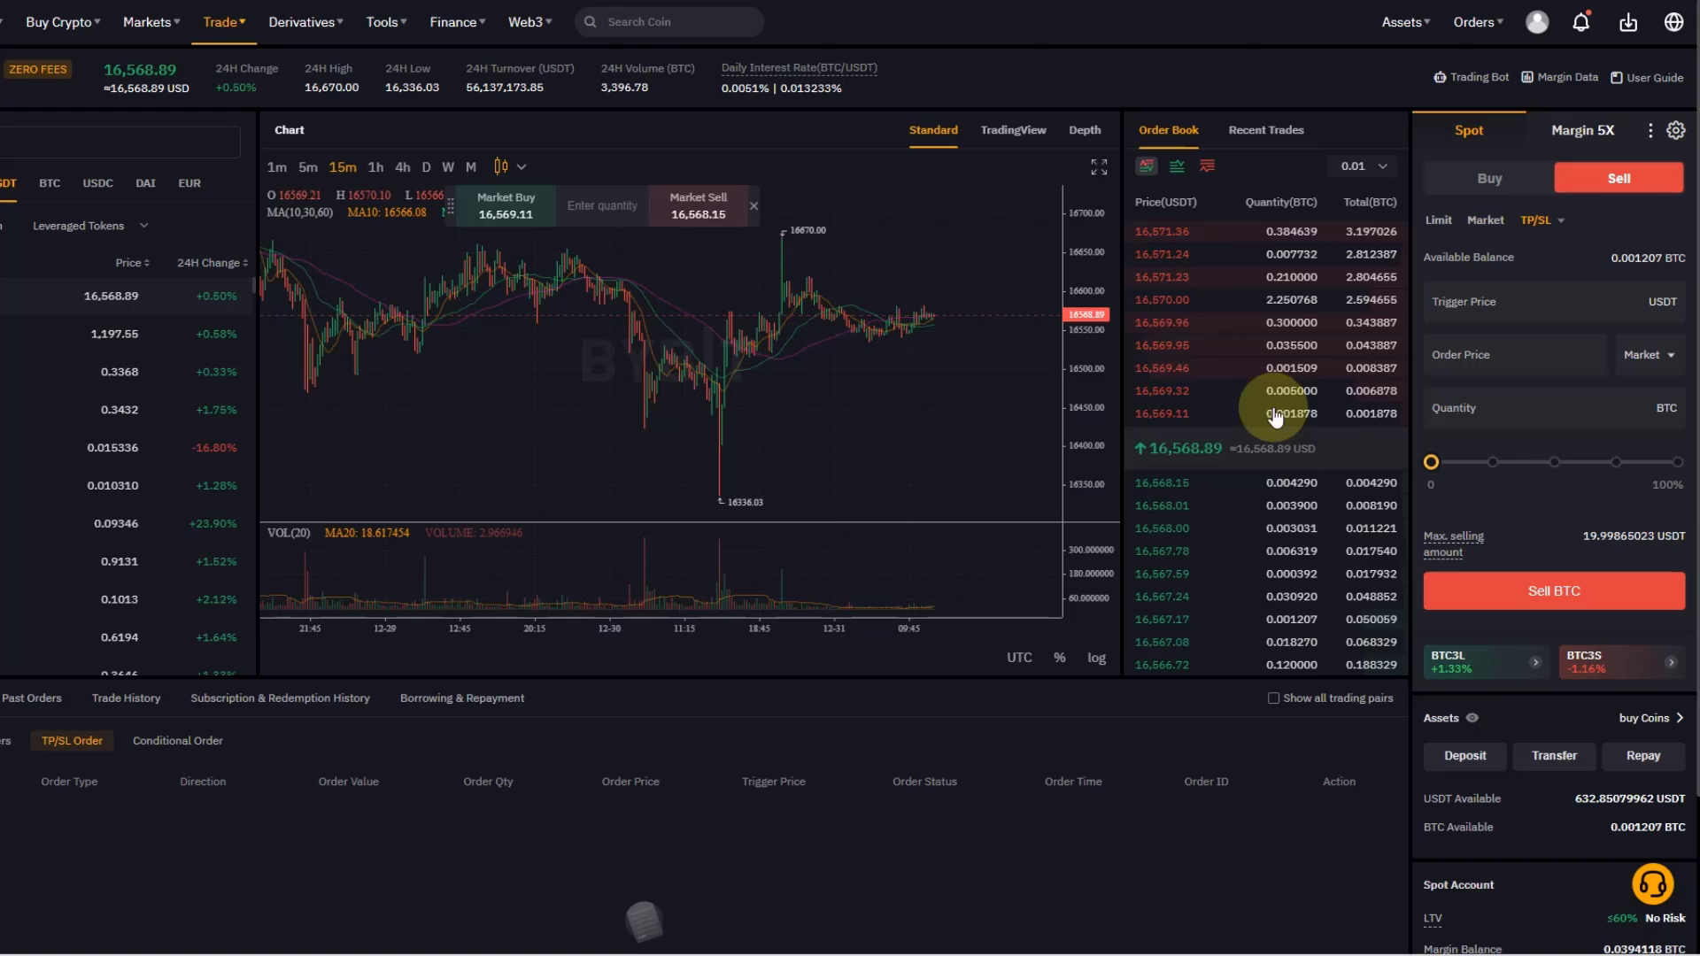
{"action": "mouse_move", "coordinate": [716, 455]}
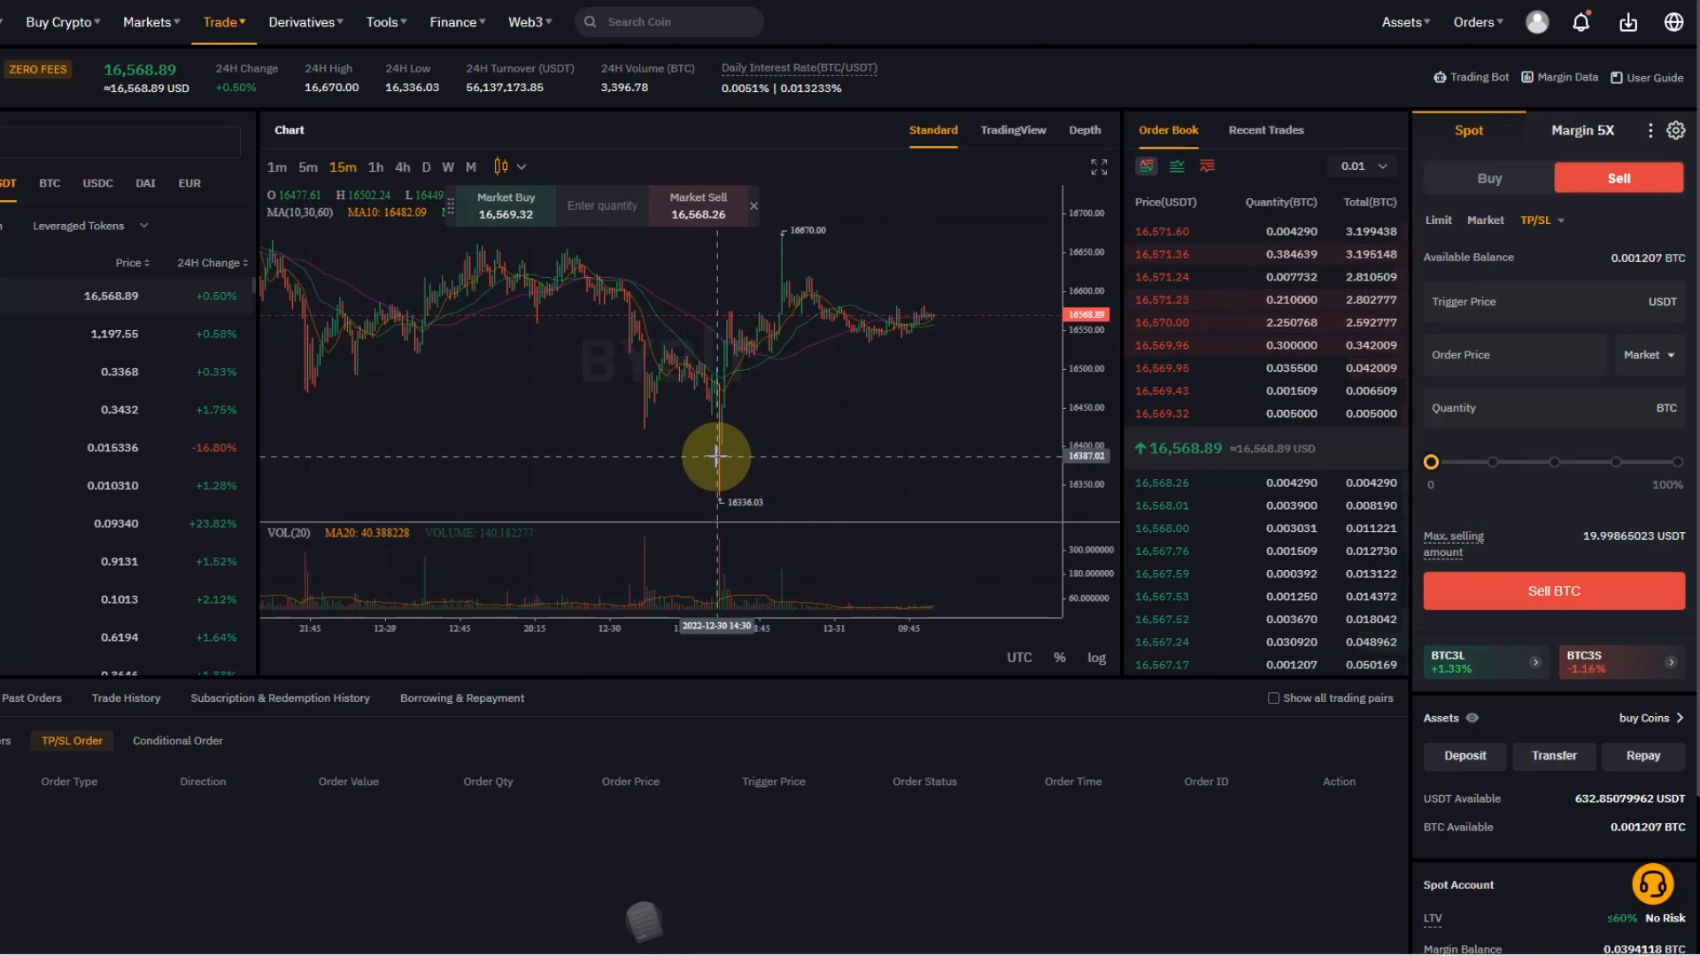
{"action": "mouse_move", "coordinate": [711, 445]}
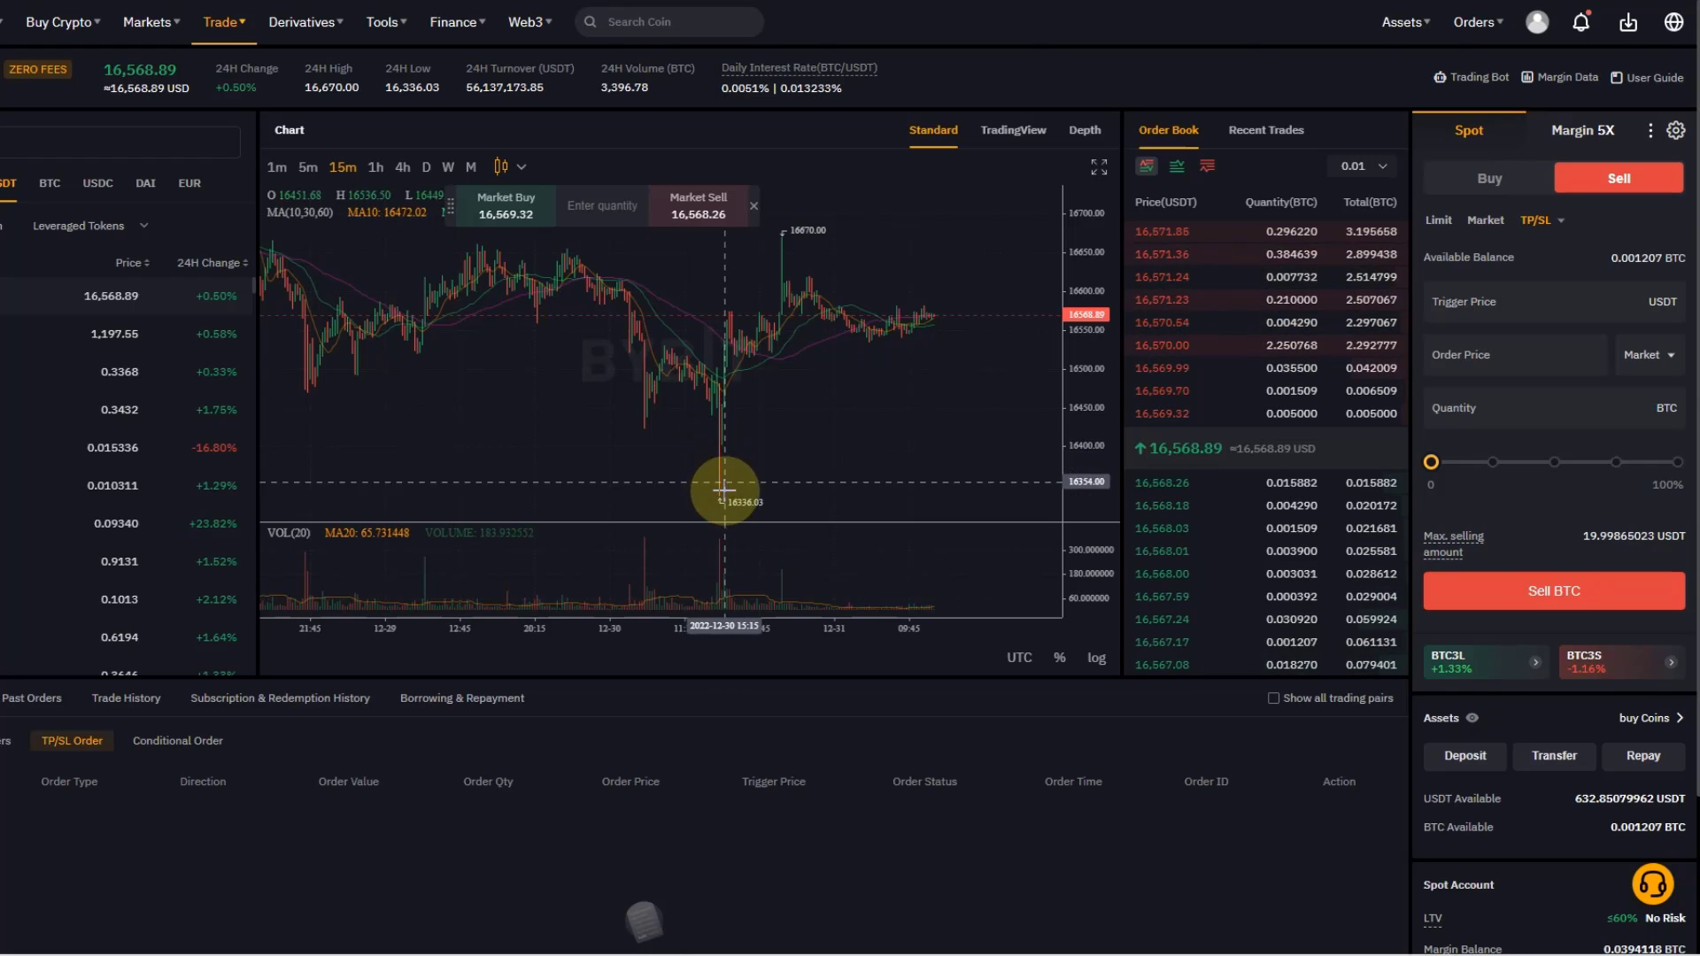
{"action": "mouse_move", "coordinate": [653, 488]}
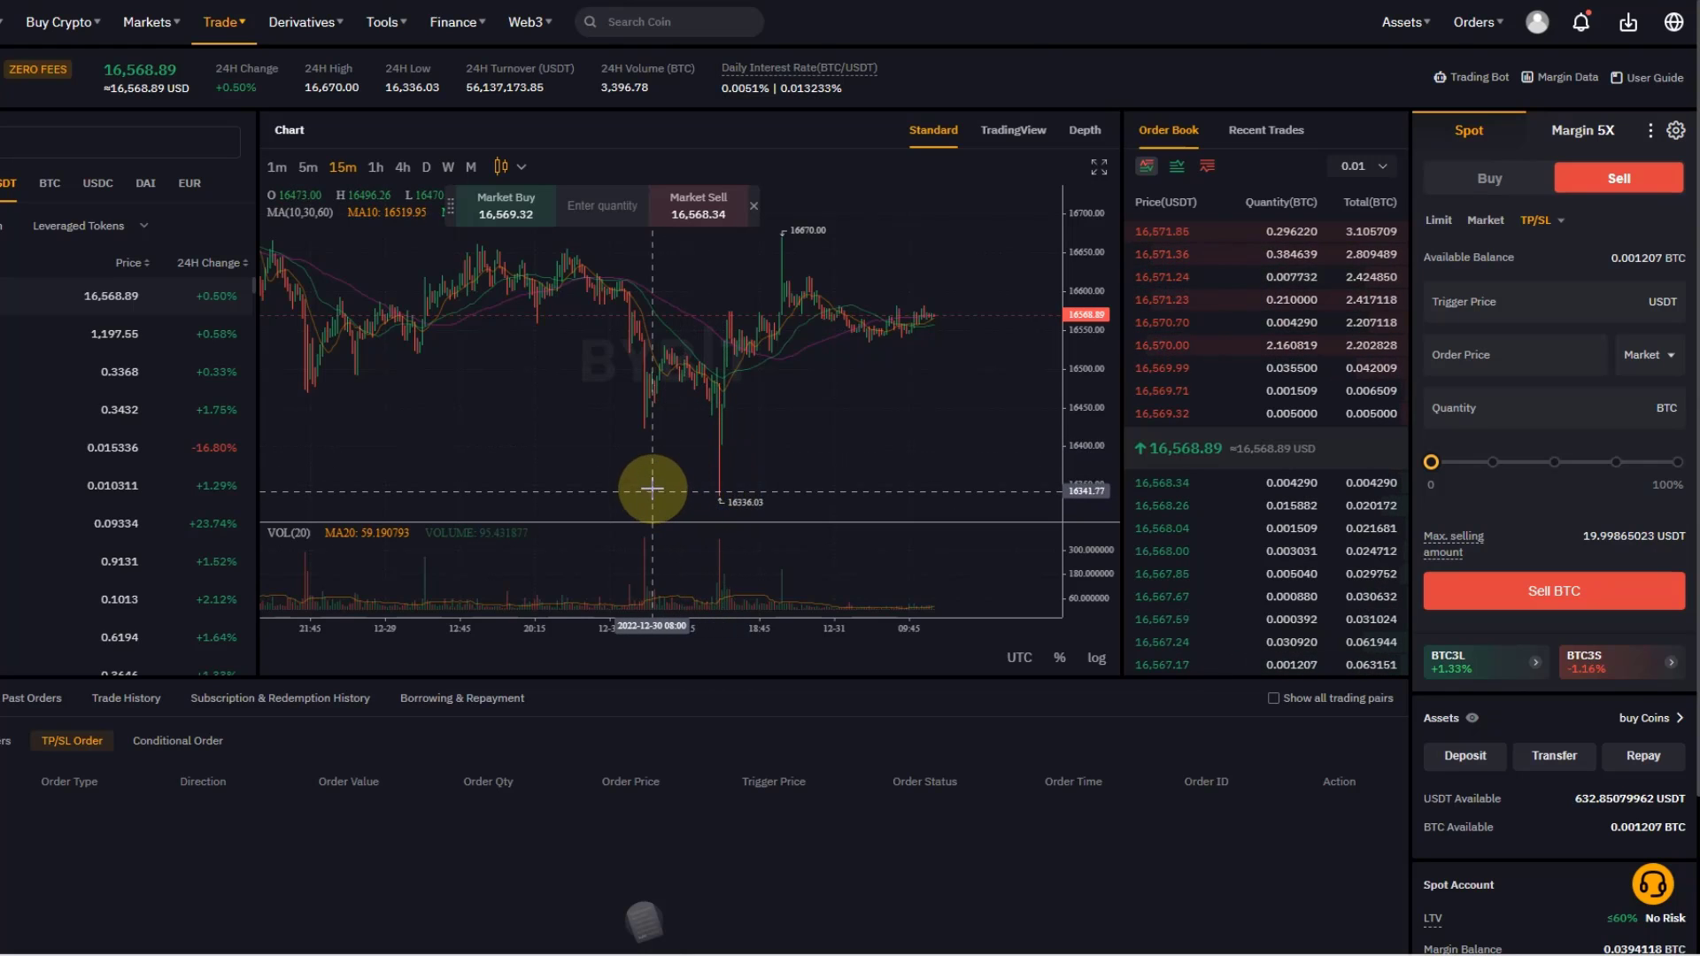
{"action": "mouse_move", "coordinate": [726, 514]}
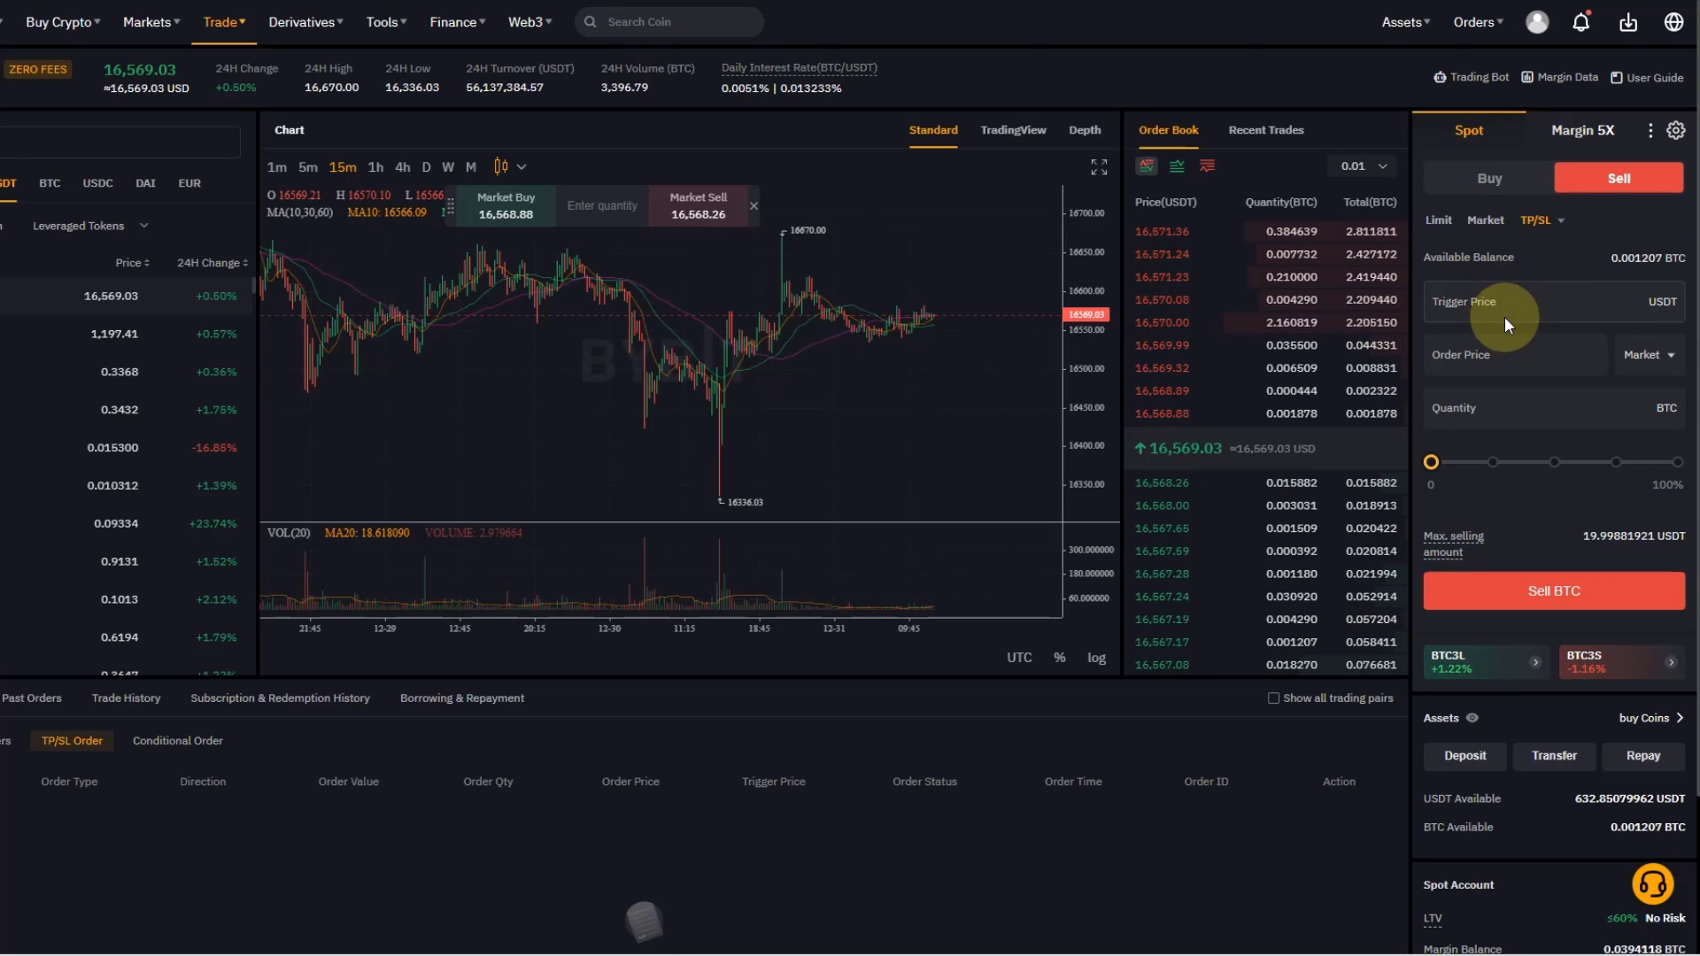
{"action": "mouse_move", "coordinate": [811, 499]}
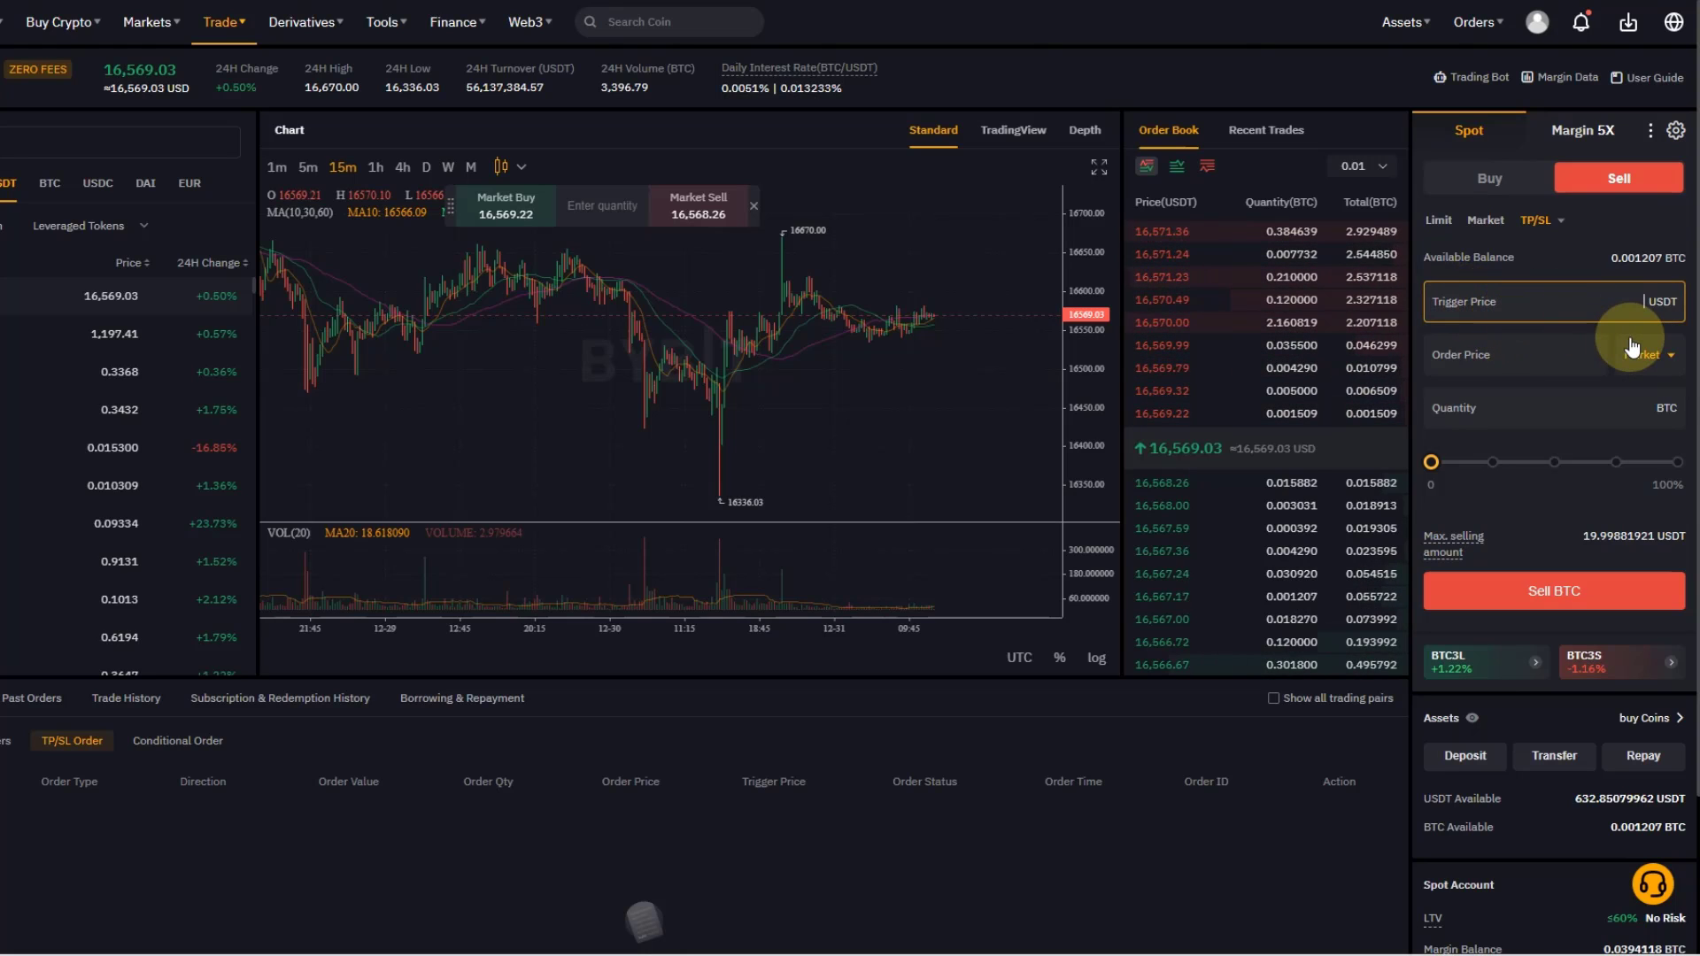
{"action": "type", "text": "16330"}
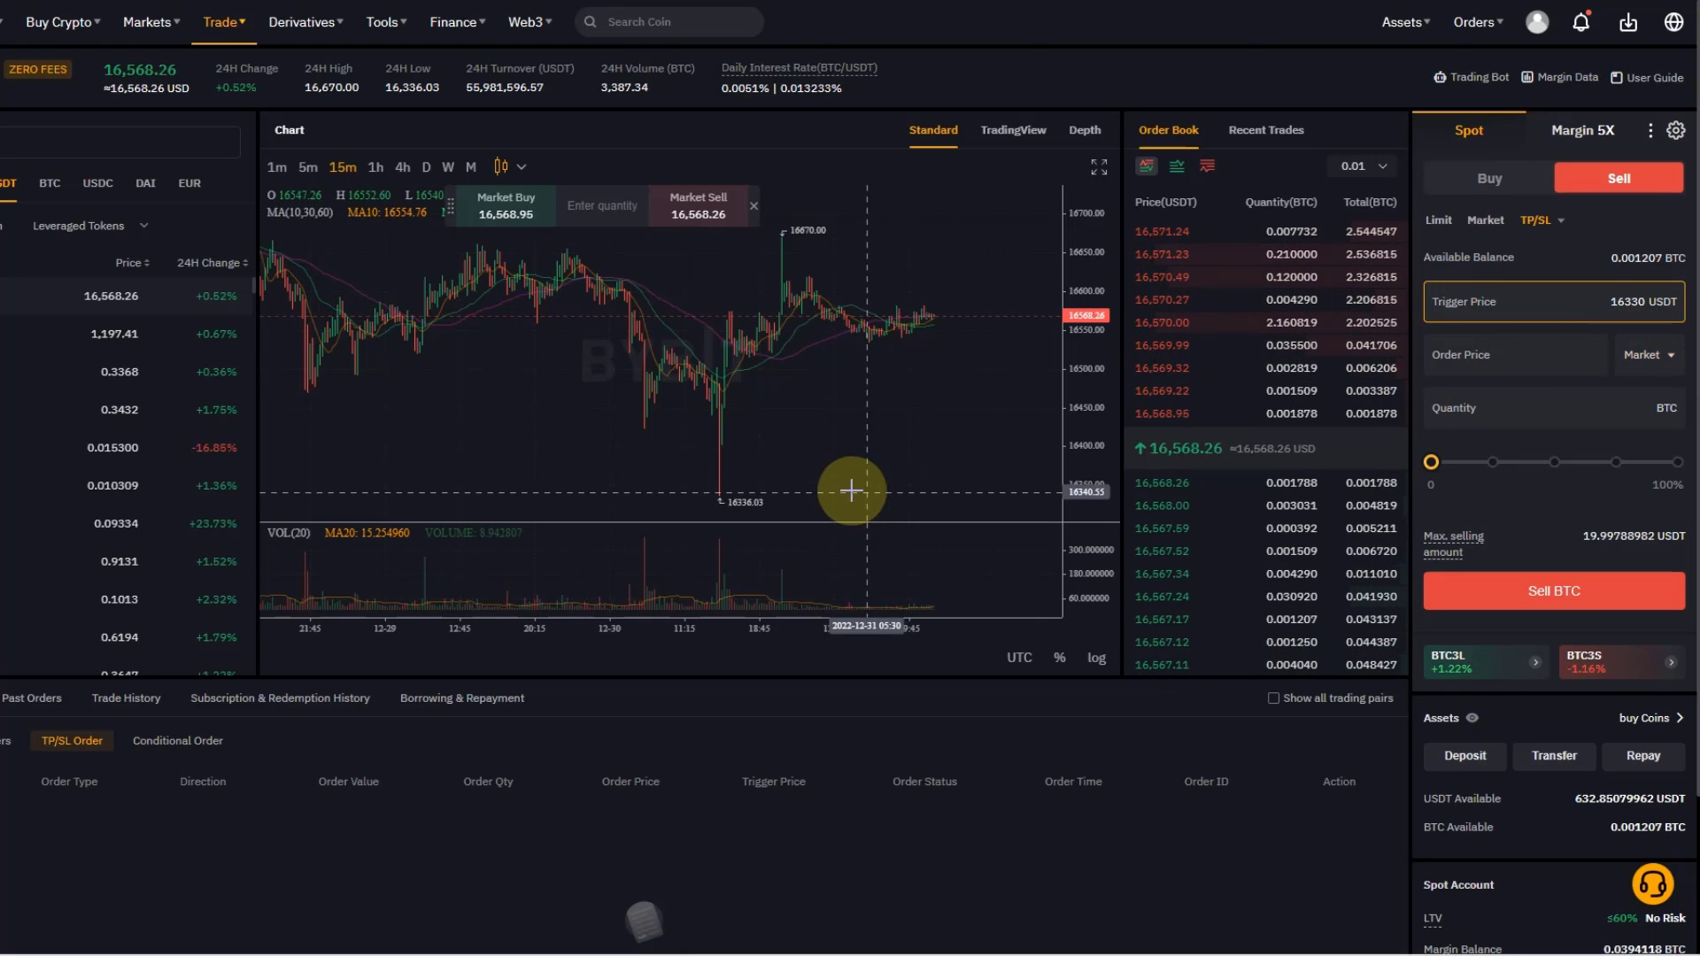
{"action": "mouse_move", "coordinate": [838, 513]}
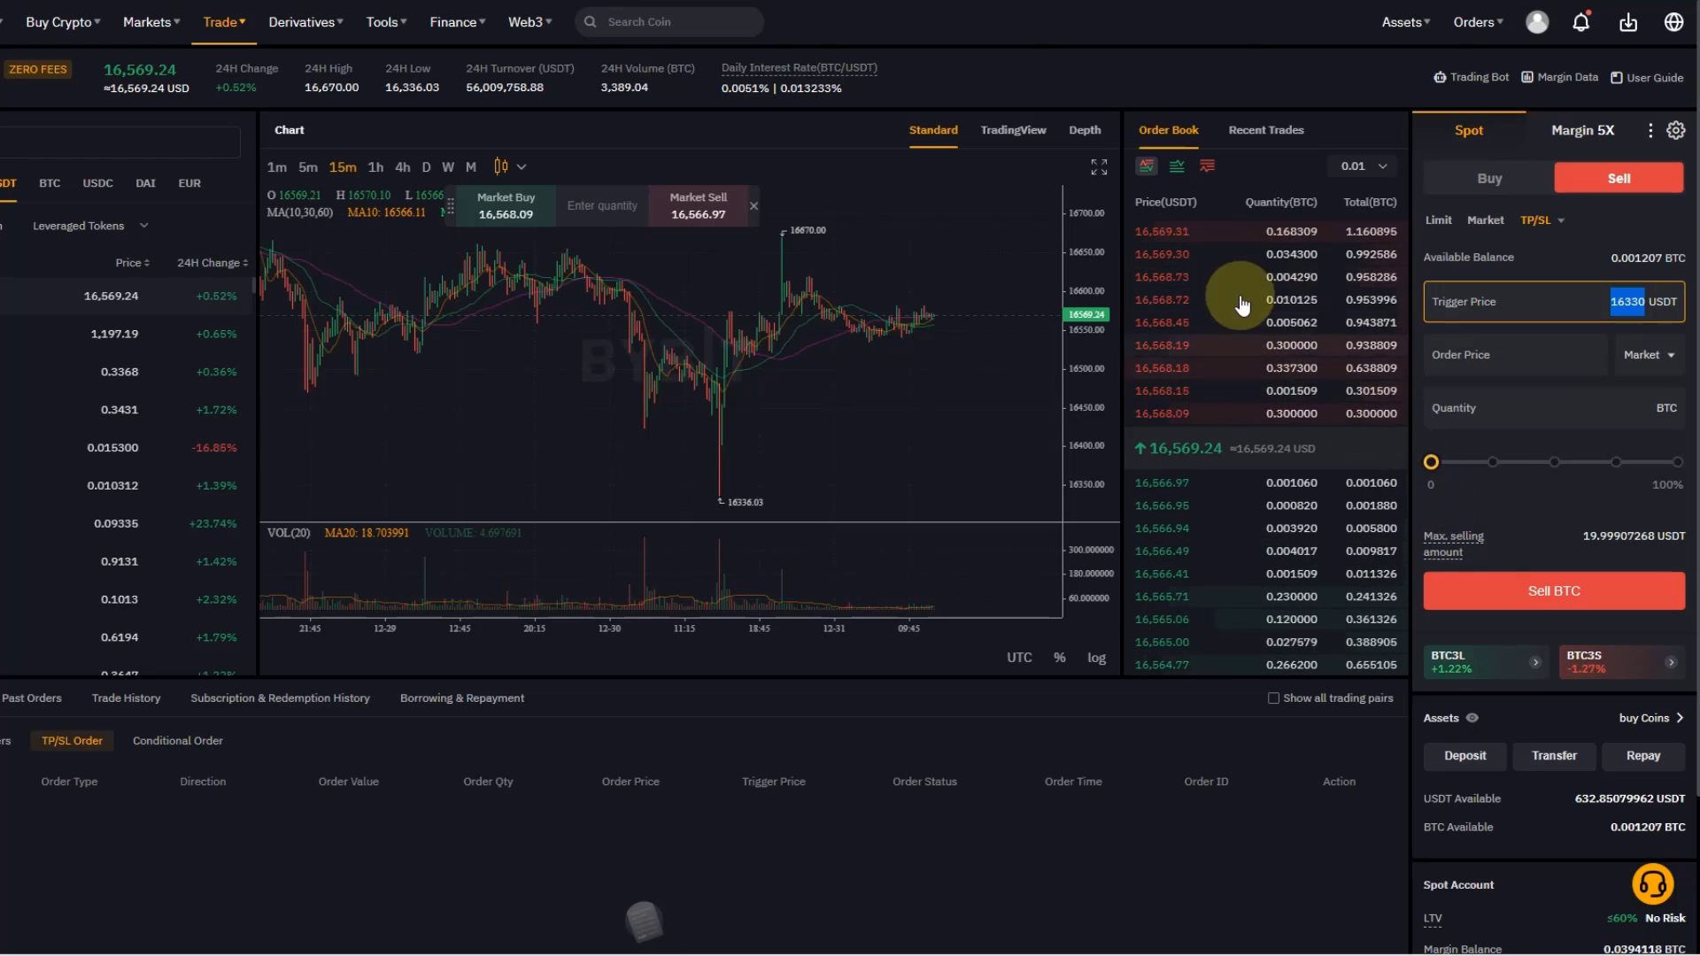
{"action": "mouse_move", "coordinate": [1023, 397]}
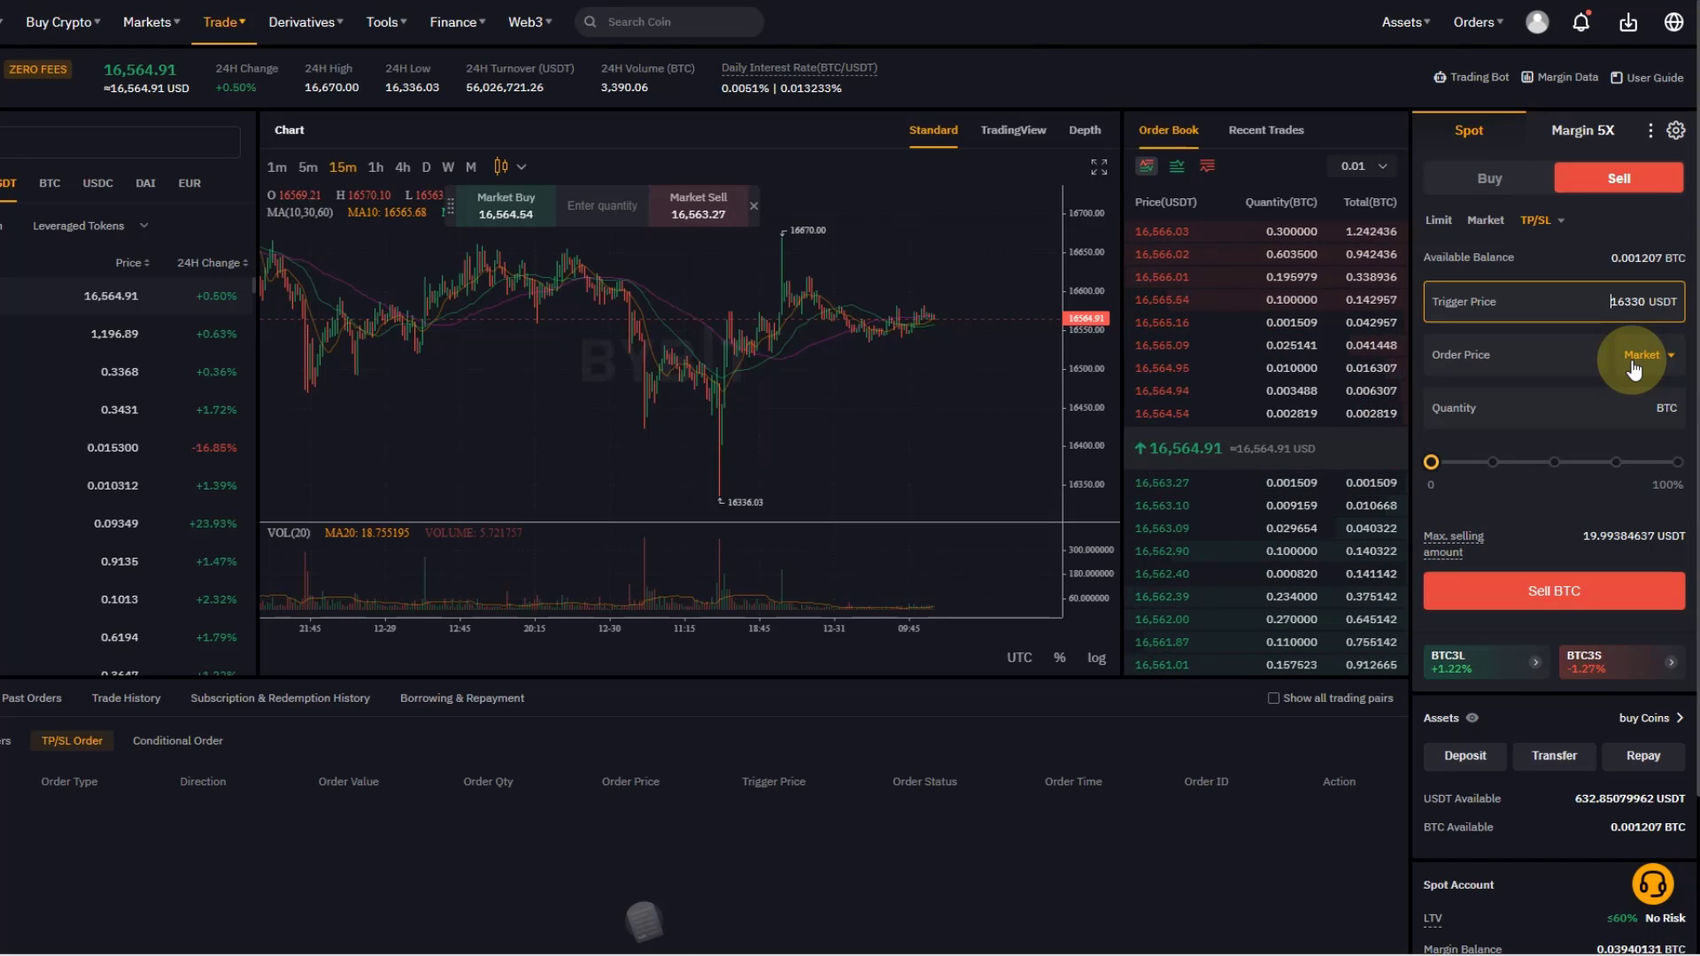
{"action": "mouse_move", "coordinate": [1638, 370]}
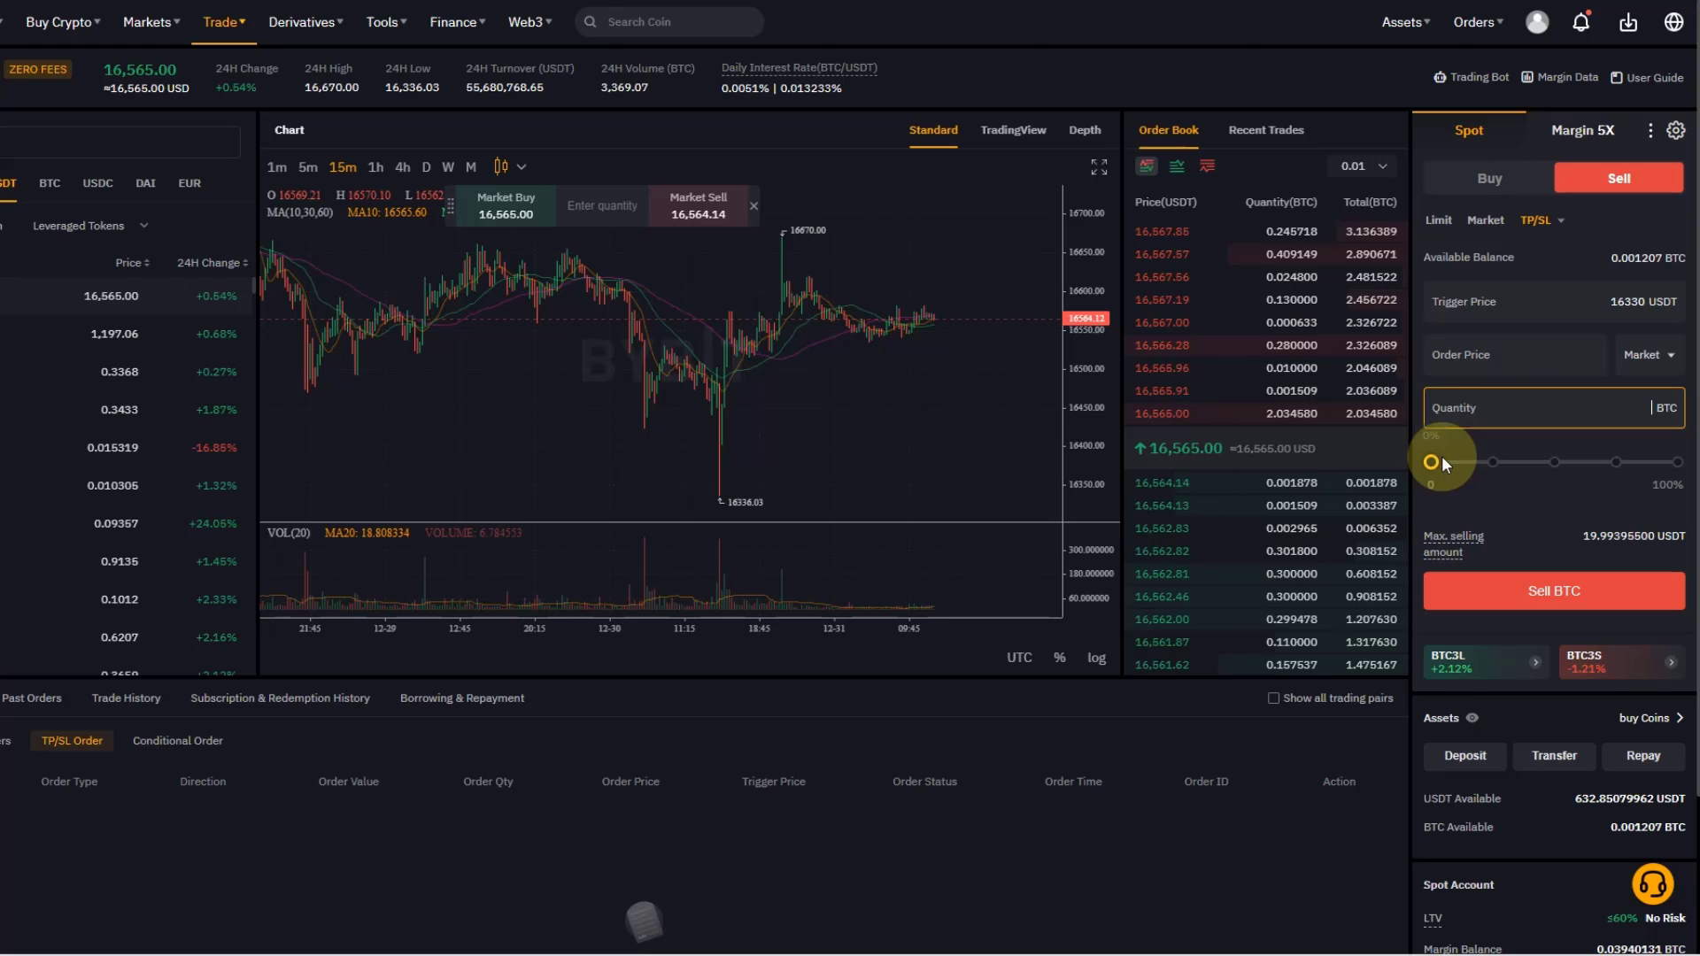
Adjust the quantity slider until the sell quantity reads 0.000594 BTC, about half the balance
{"action": "left_click_drag", "start_coordinate": [1431, 462], "coordinate": [1526, 462]}
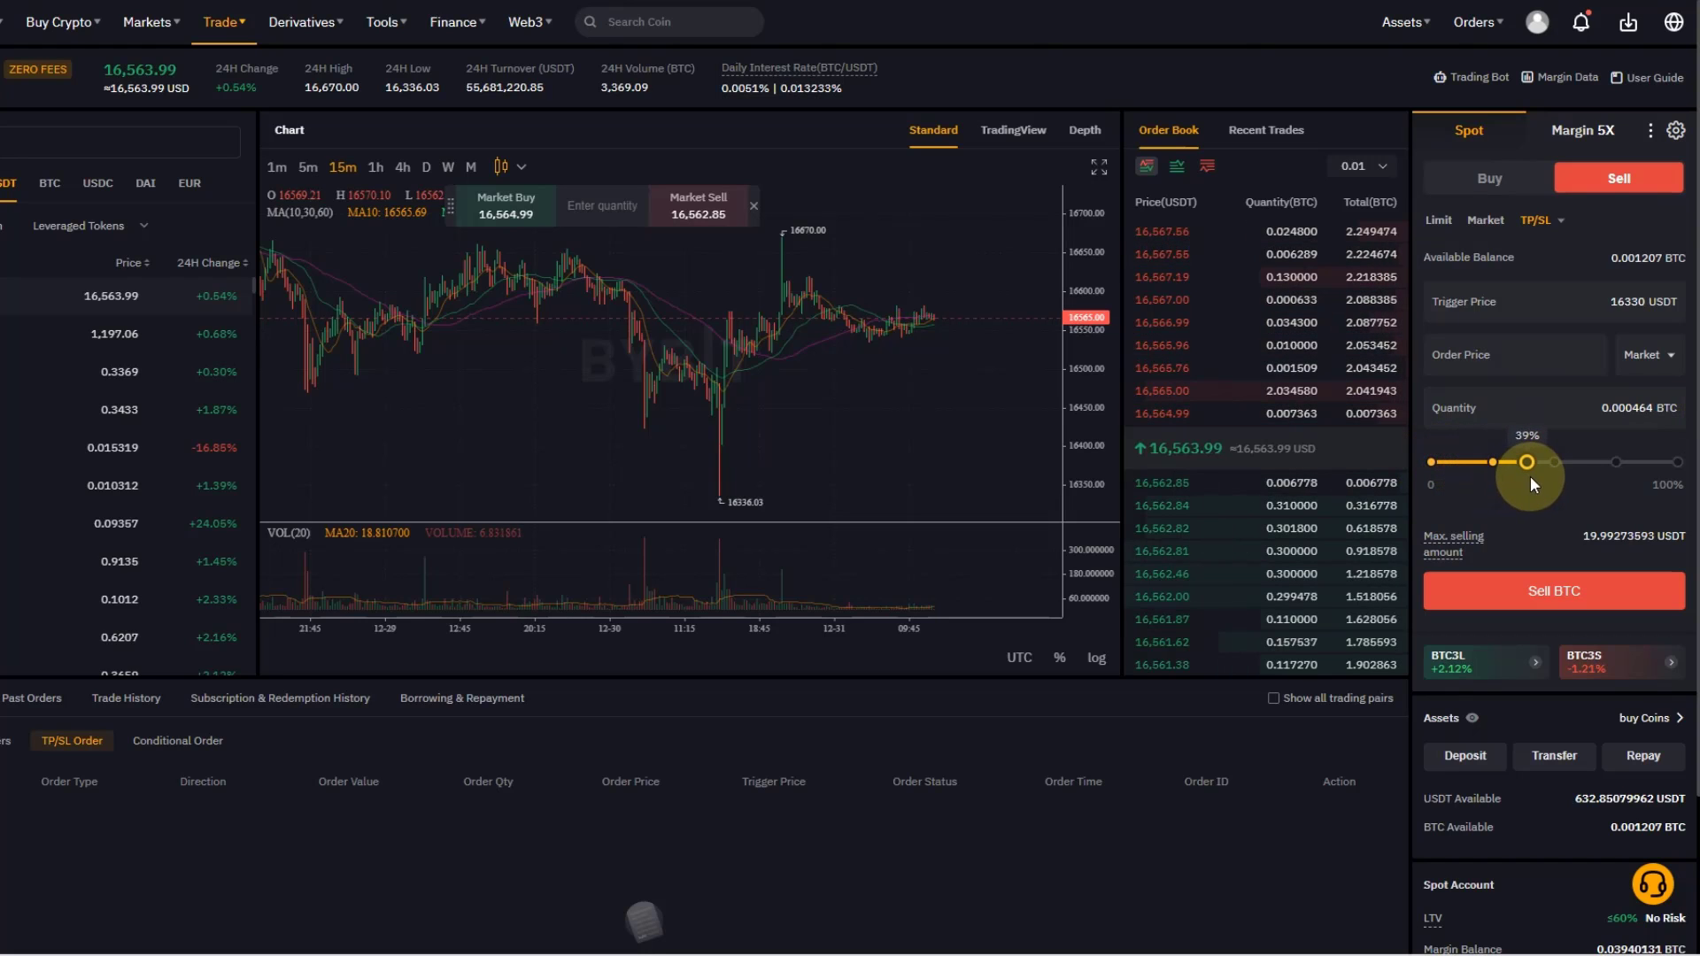
{"action": "left_click_drag", "start_coordinate": [1525, 462], "coordinate": [1552, 462]}
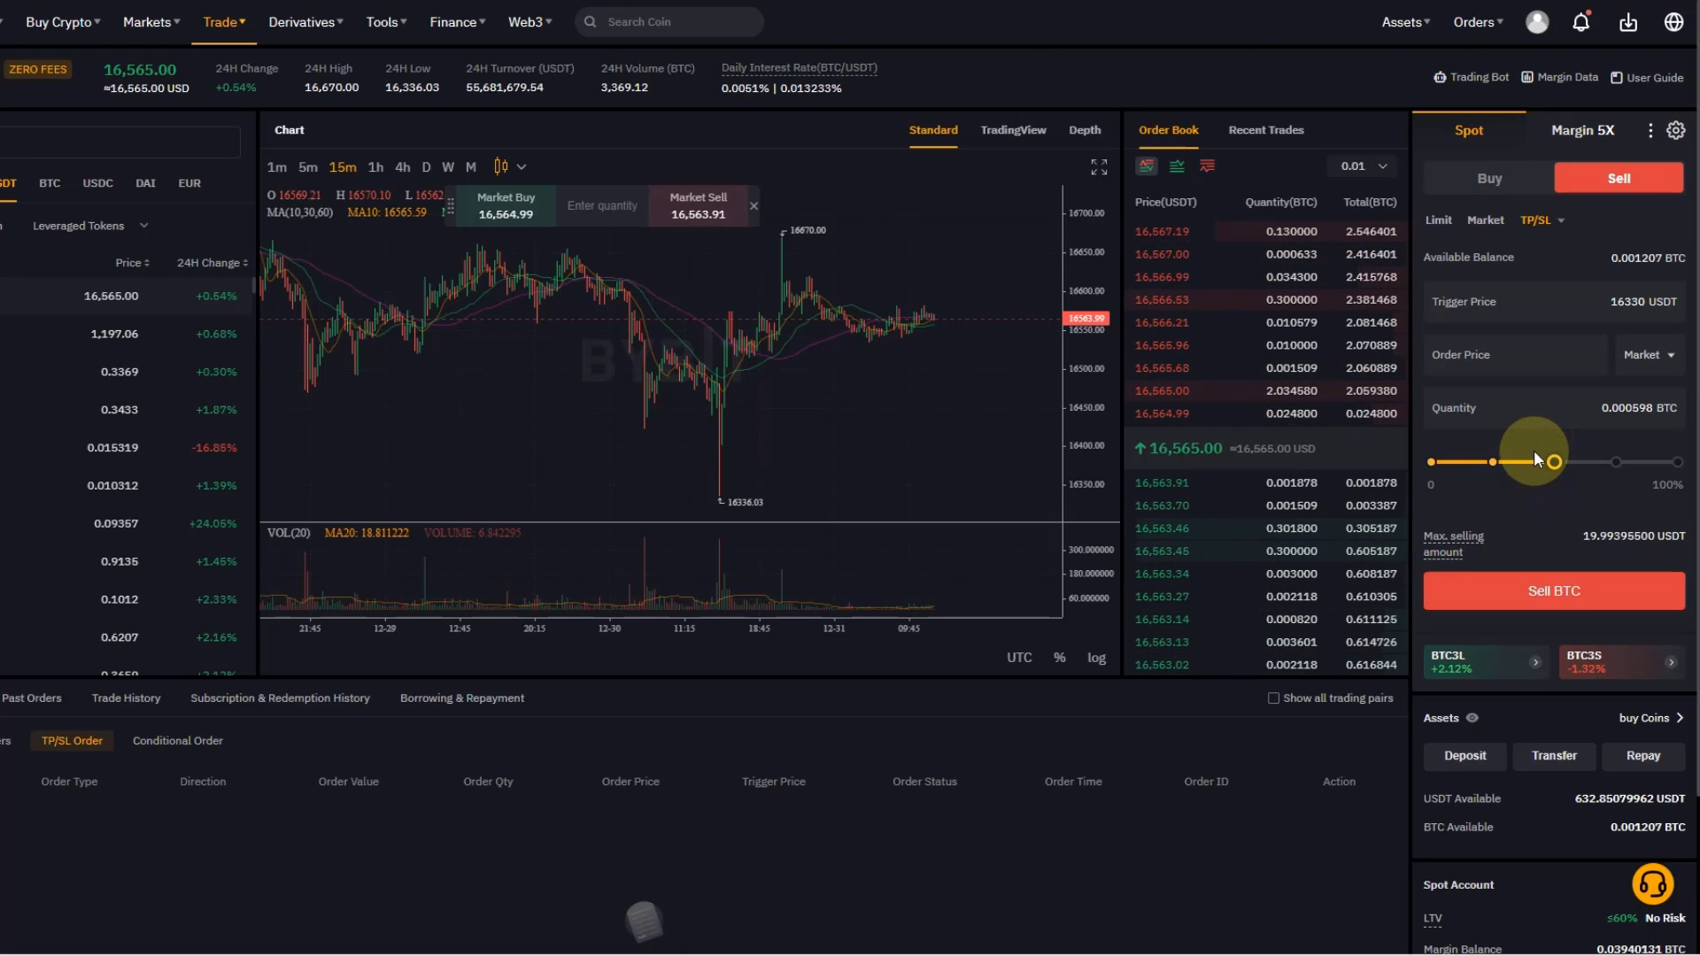
{"action": "left_click_drag", "start_coordinate": [1552, 462], "coordinate": [1662, 462]}
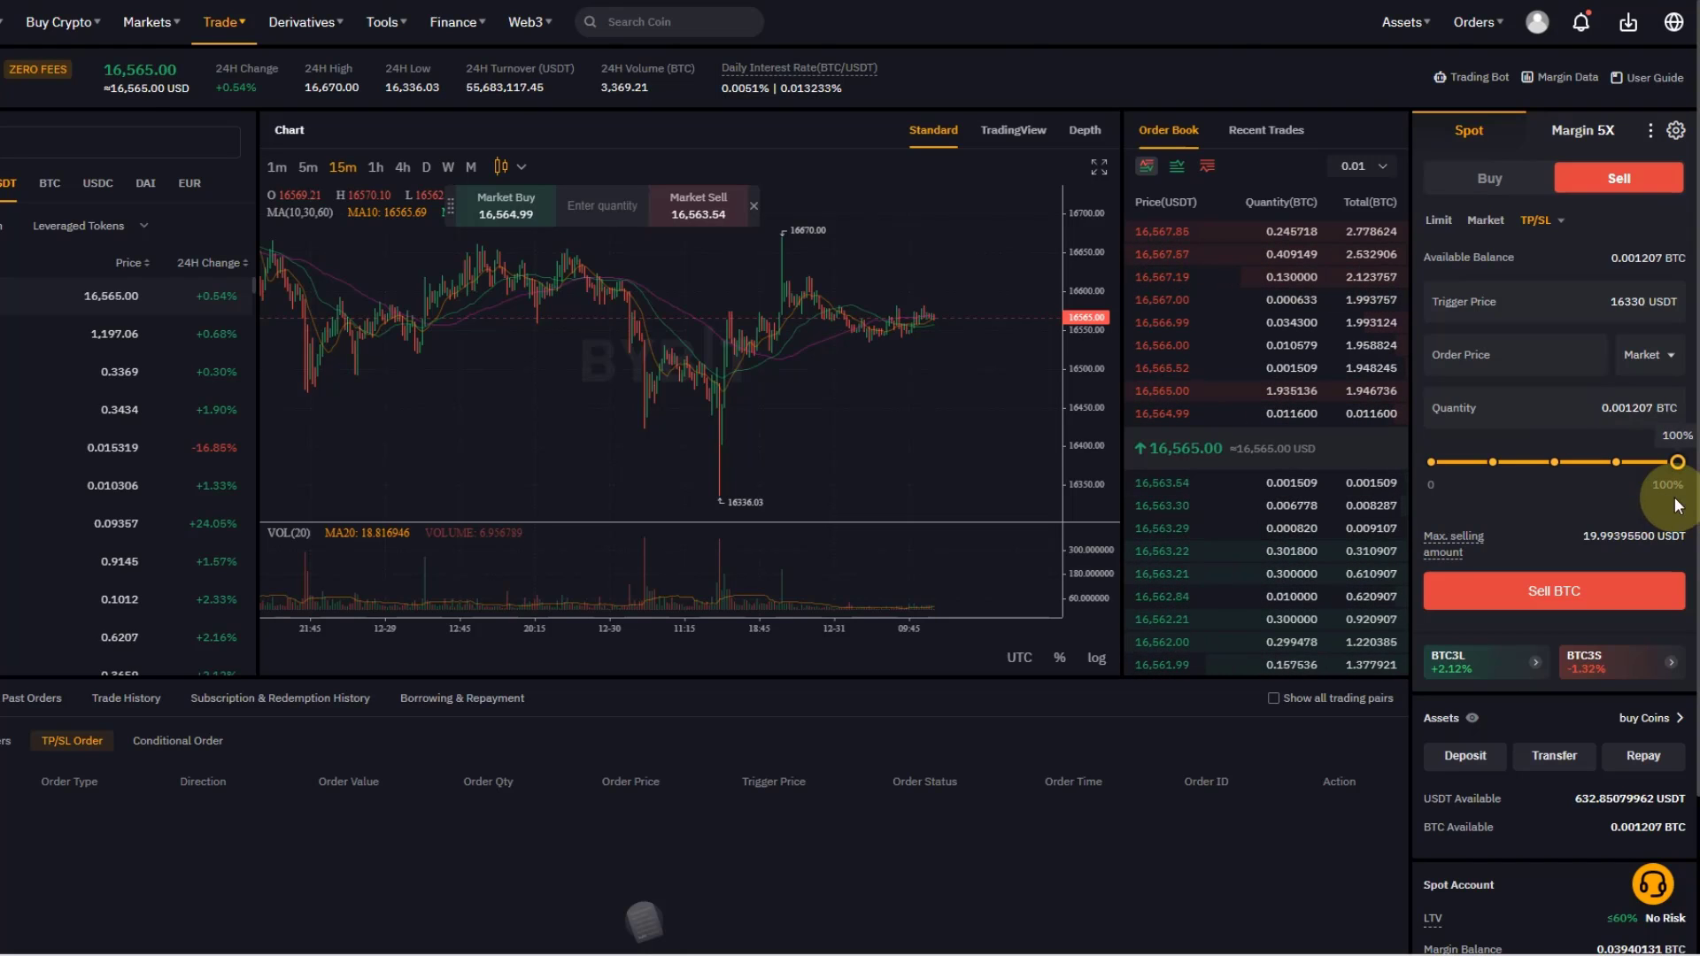
{"action": "left_click_drag", "start_coordinate": [1675, 463], "coordinate": [1558, 463]}
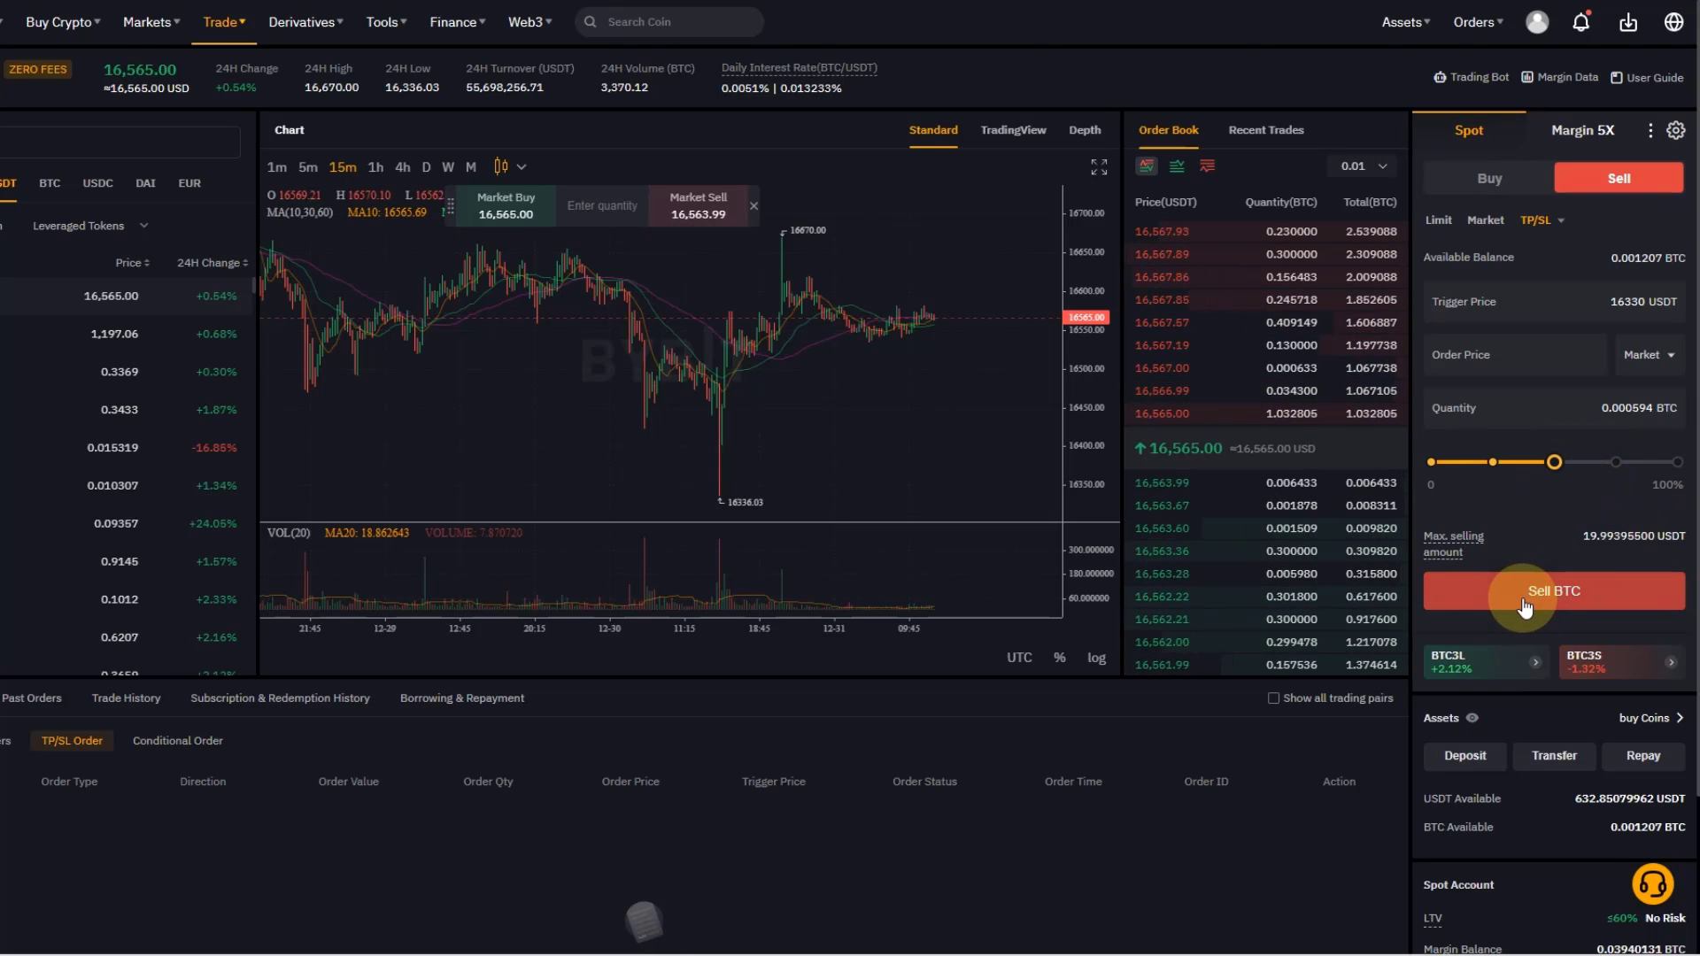
Submit and confirm the 0.000594 BTC market stop-loss sell at 16330, then cancel it
{"action": "left_click", "coordinate": [1554, 591]}
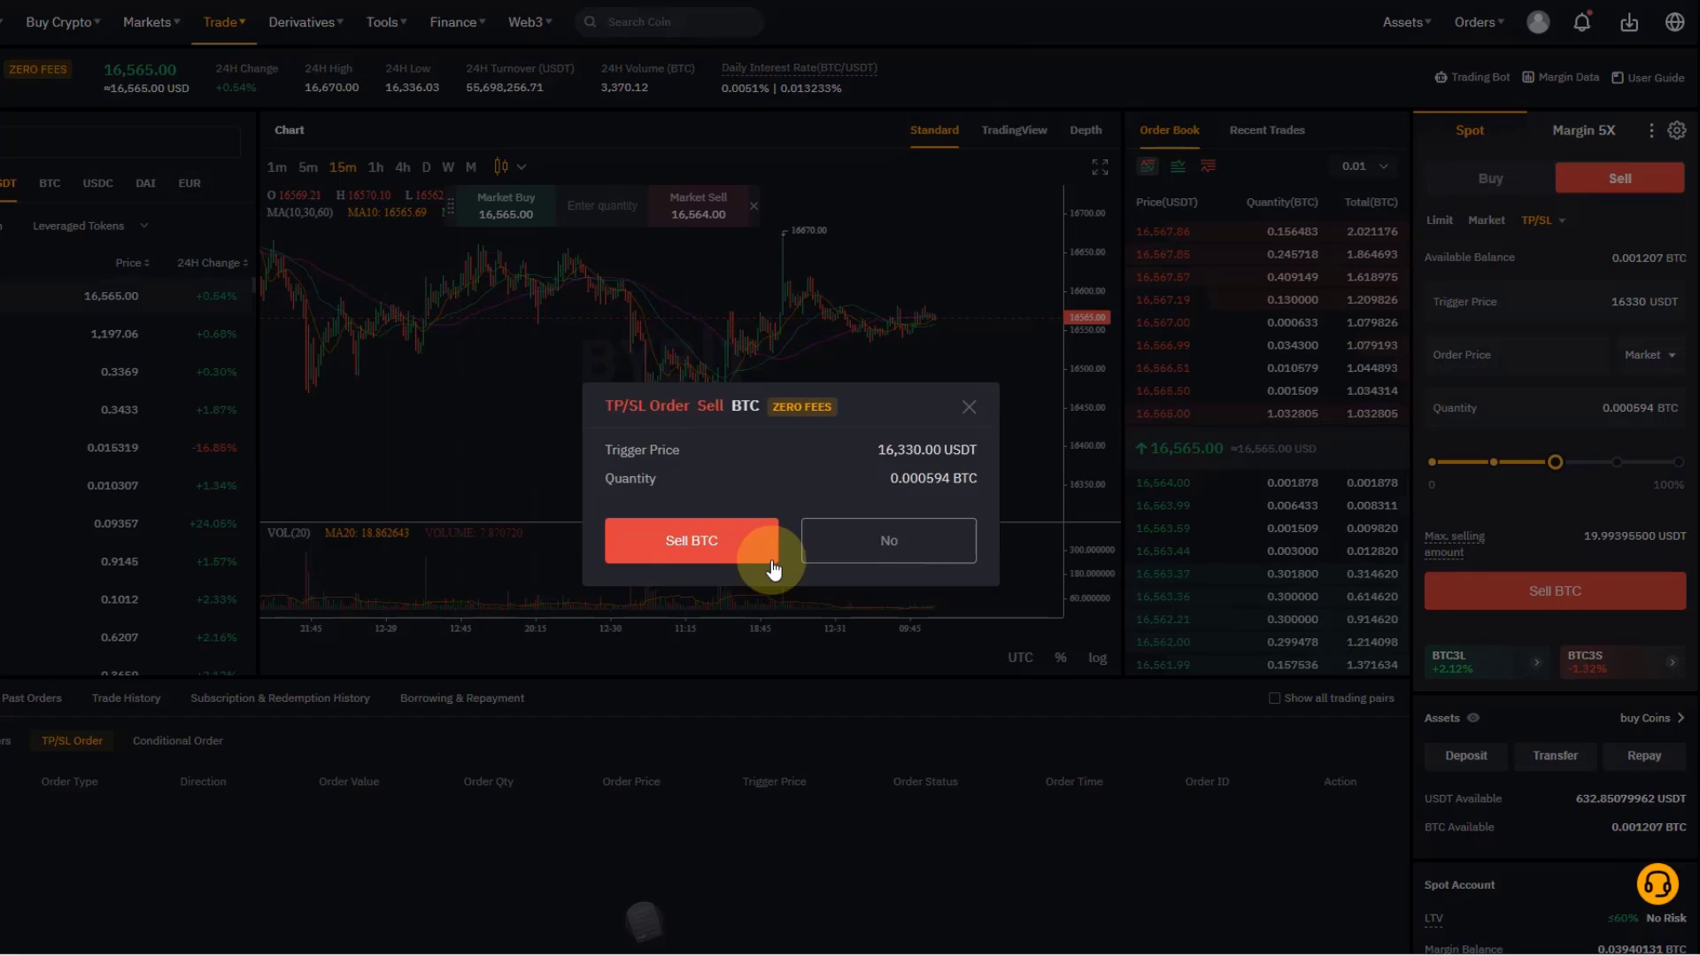
{"action": "left_click", "coordinate": [690, 540]}
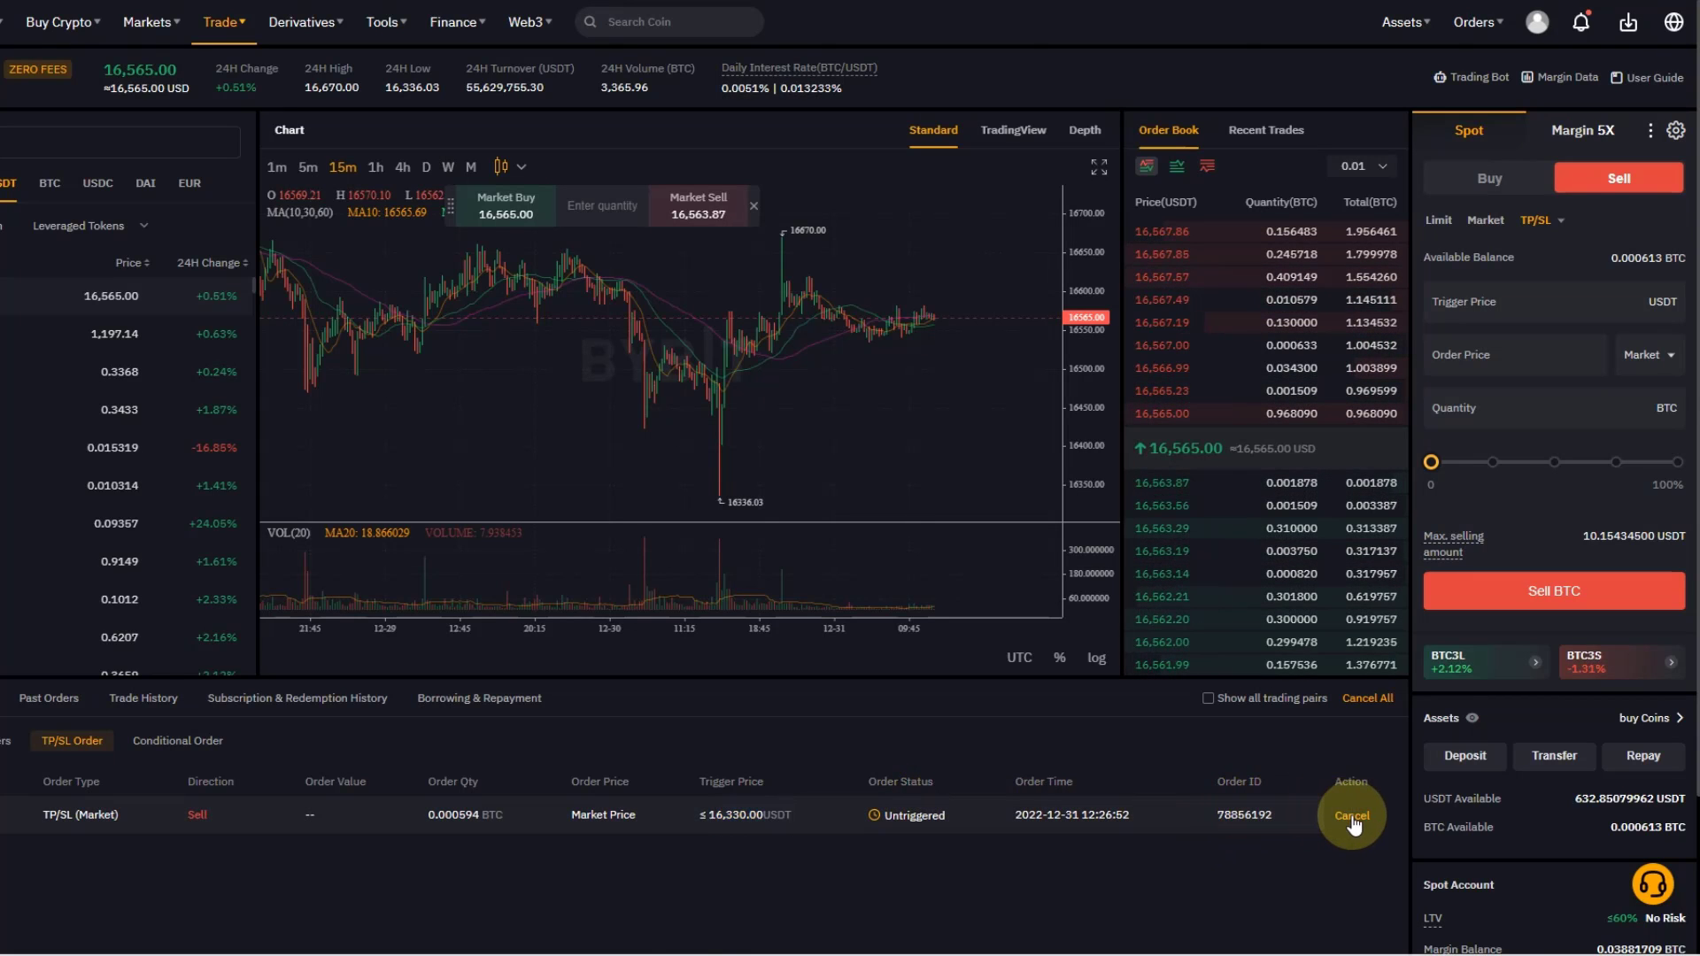
{"action": "left_click", "coordinate": [1351, 815]}
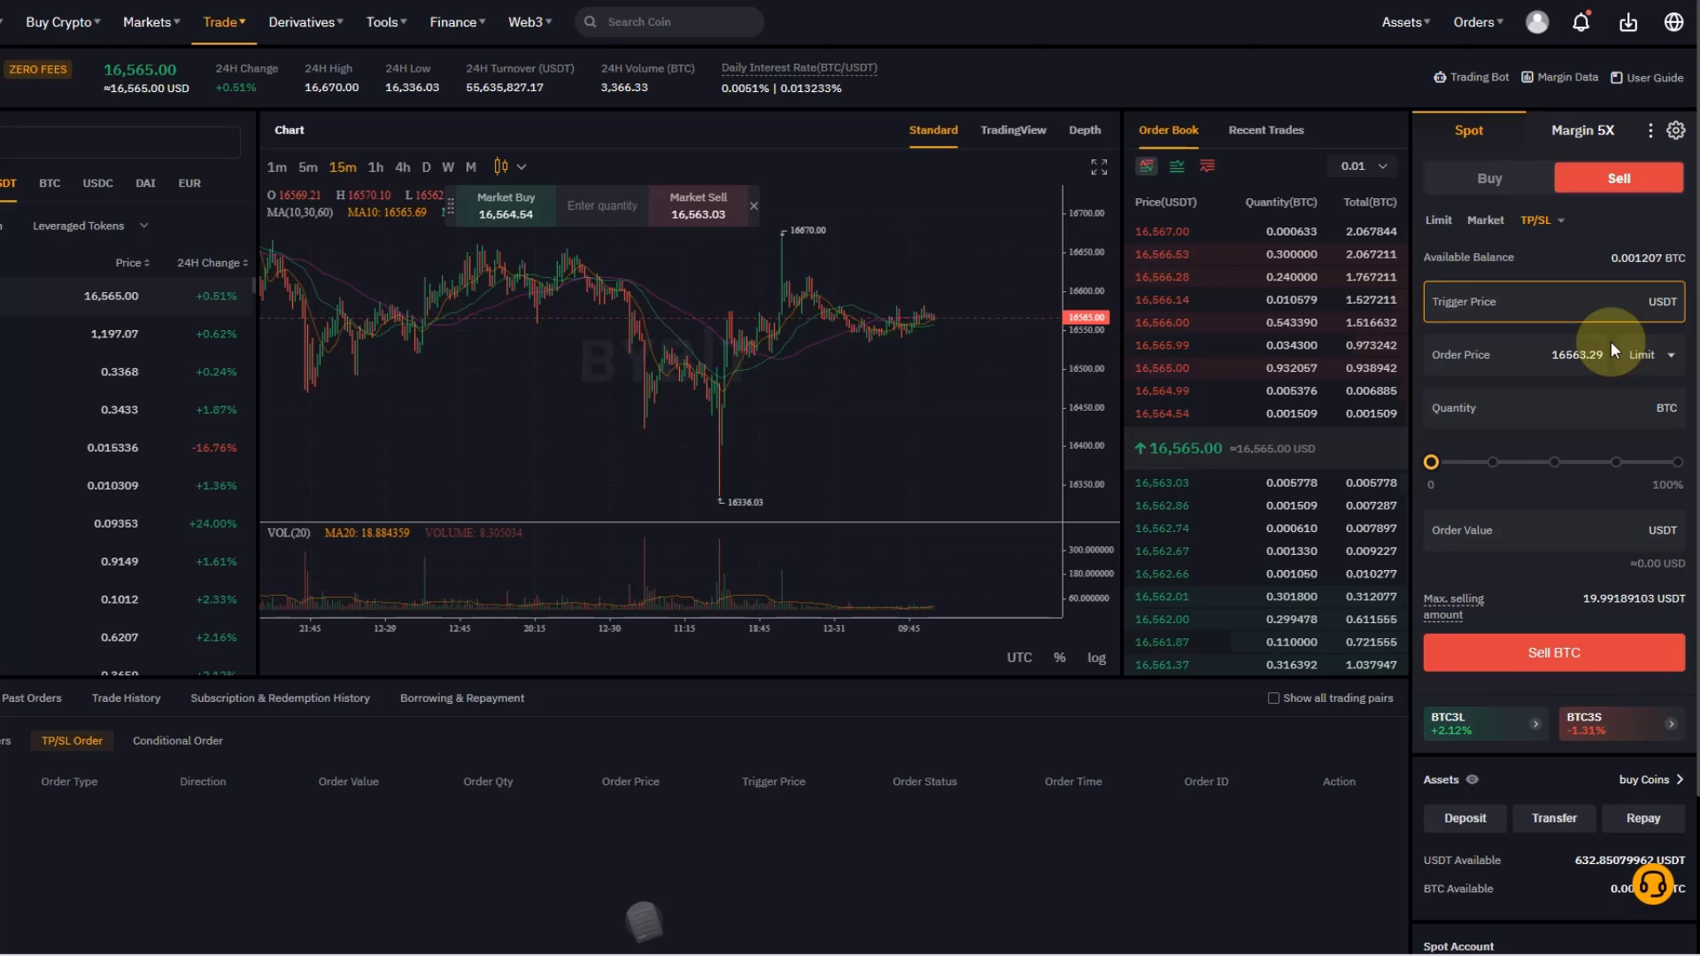
Enter a 16330 USDT trigger price and a 16000 USDT limit order price
{"action": "type", "text": "1"}
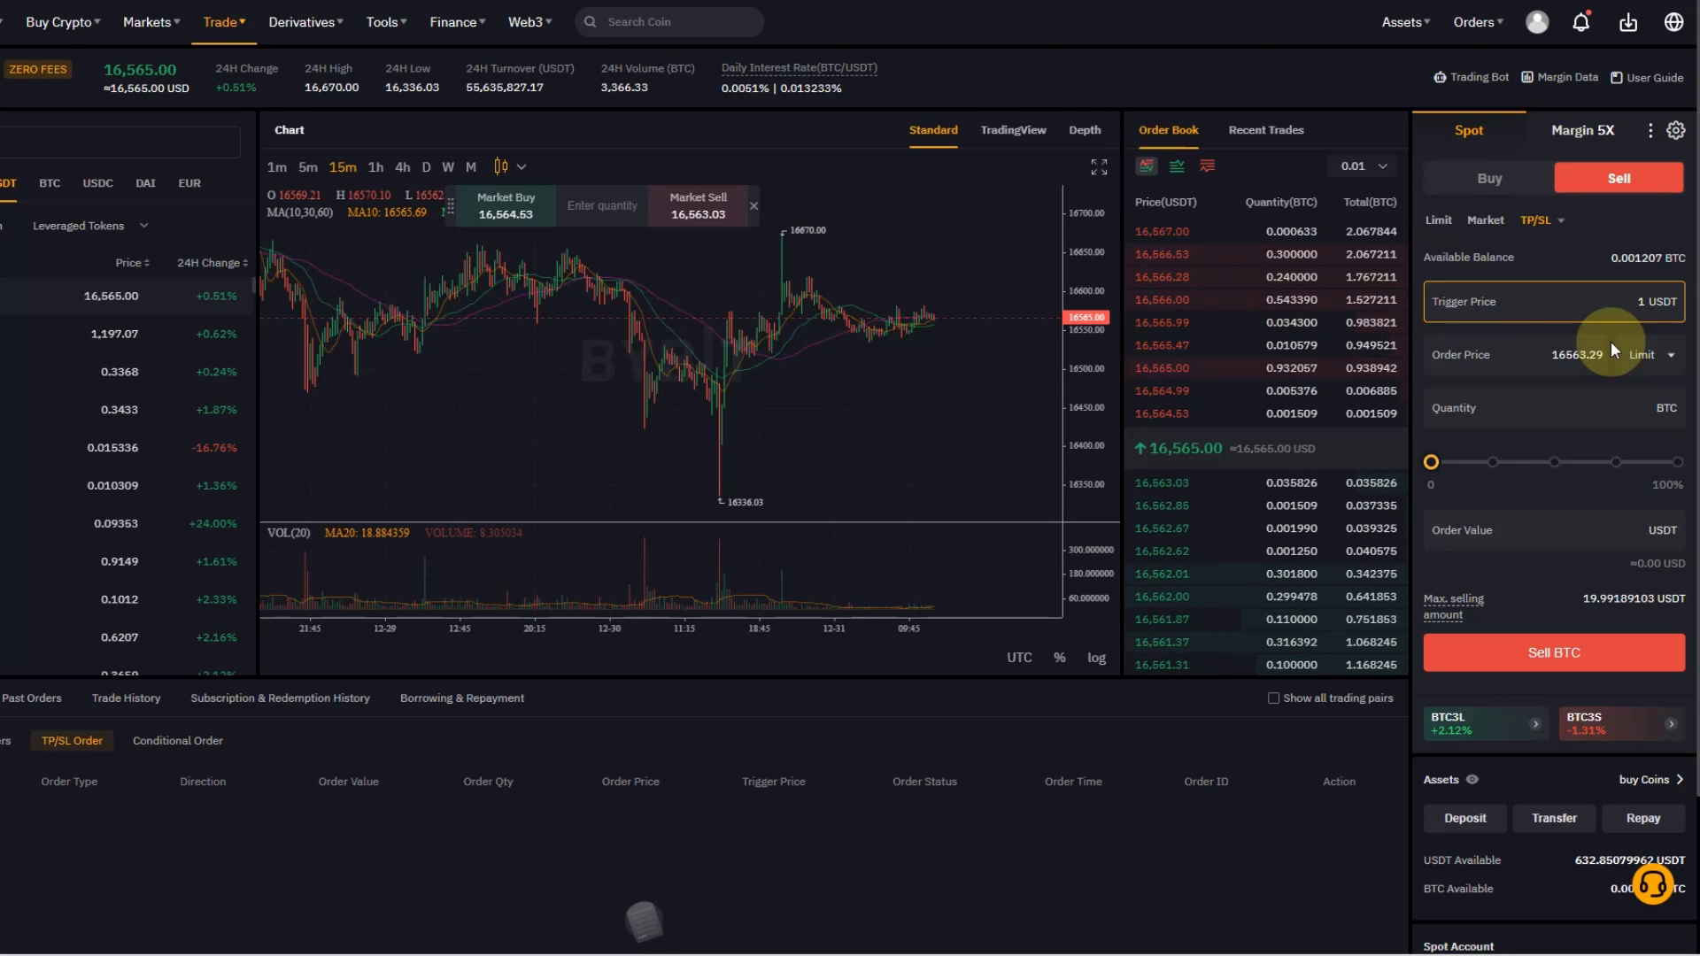
{"action": "type", "text": "16330"}
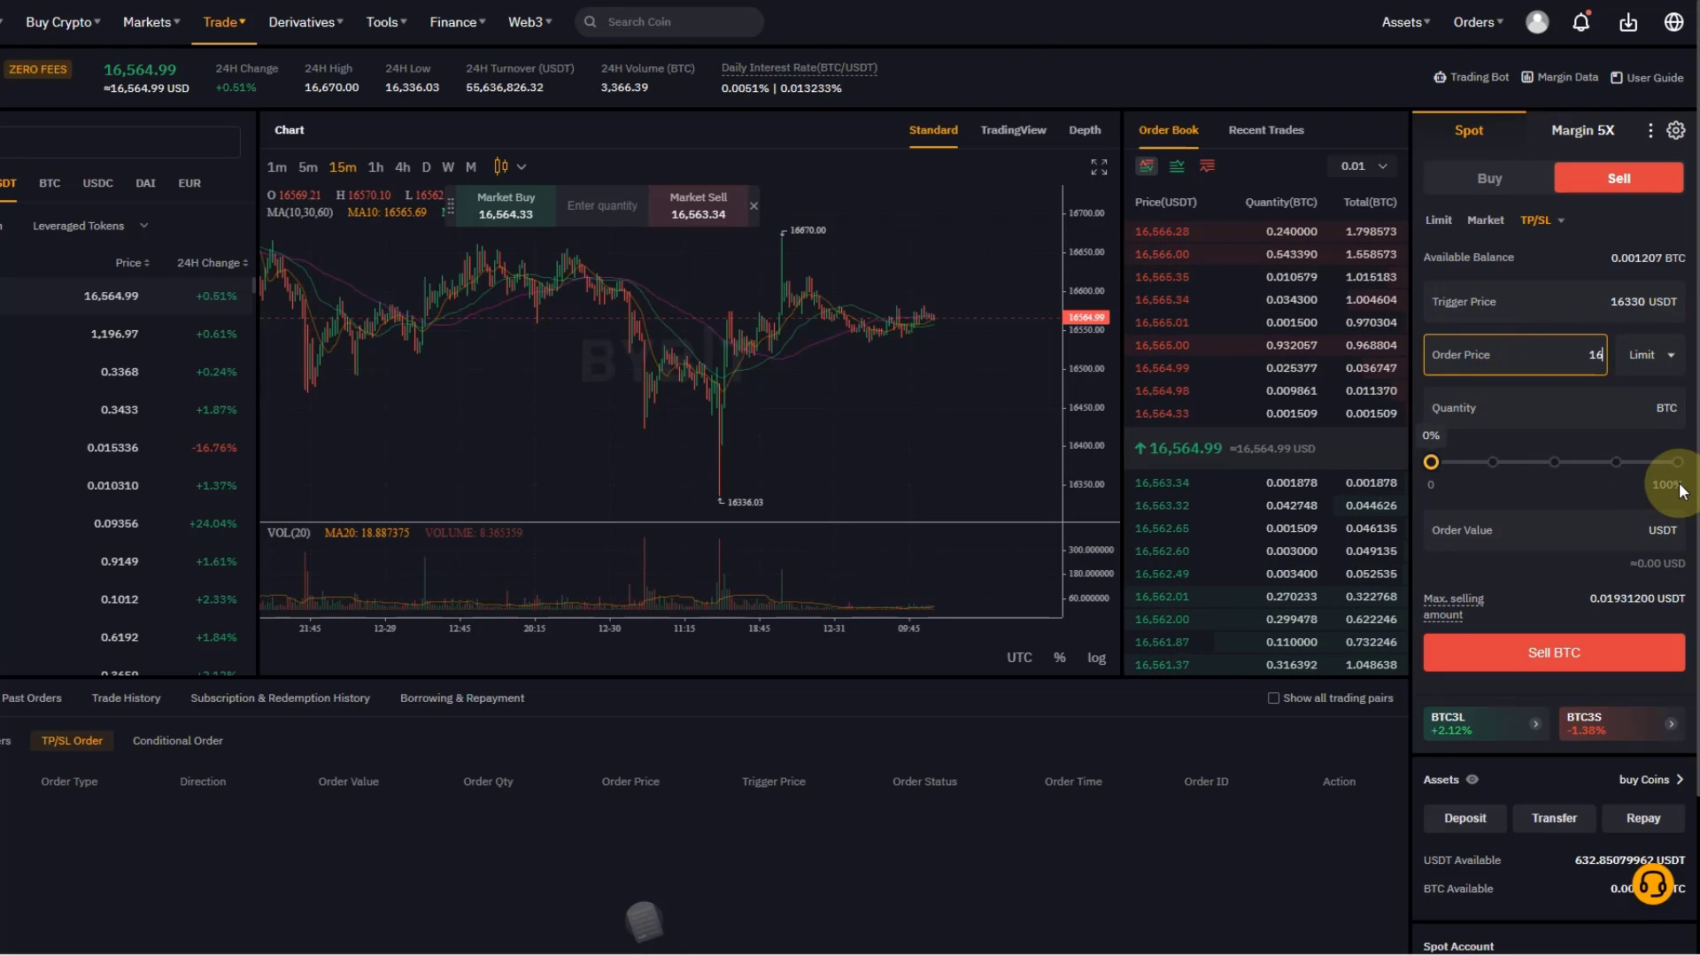
{"action": "type", "text": "6000"}
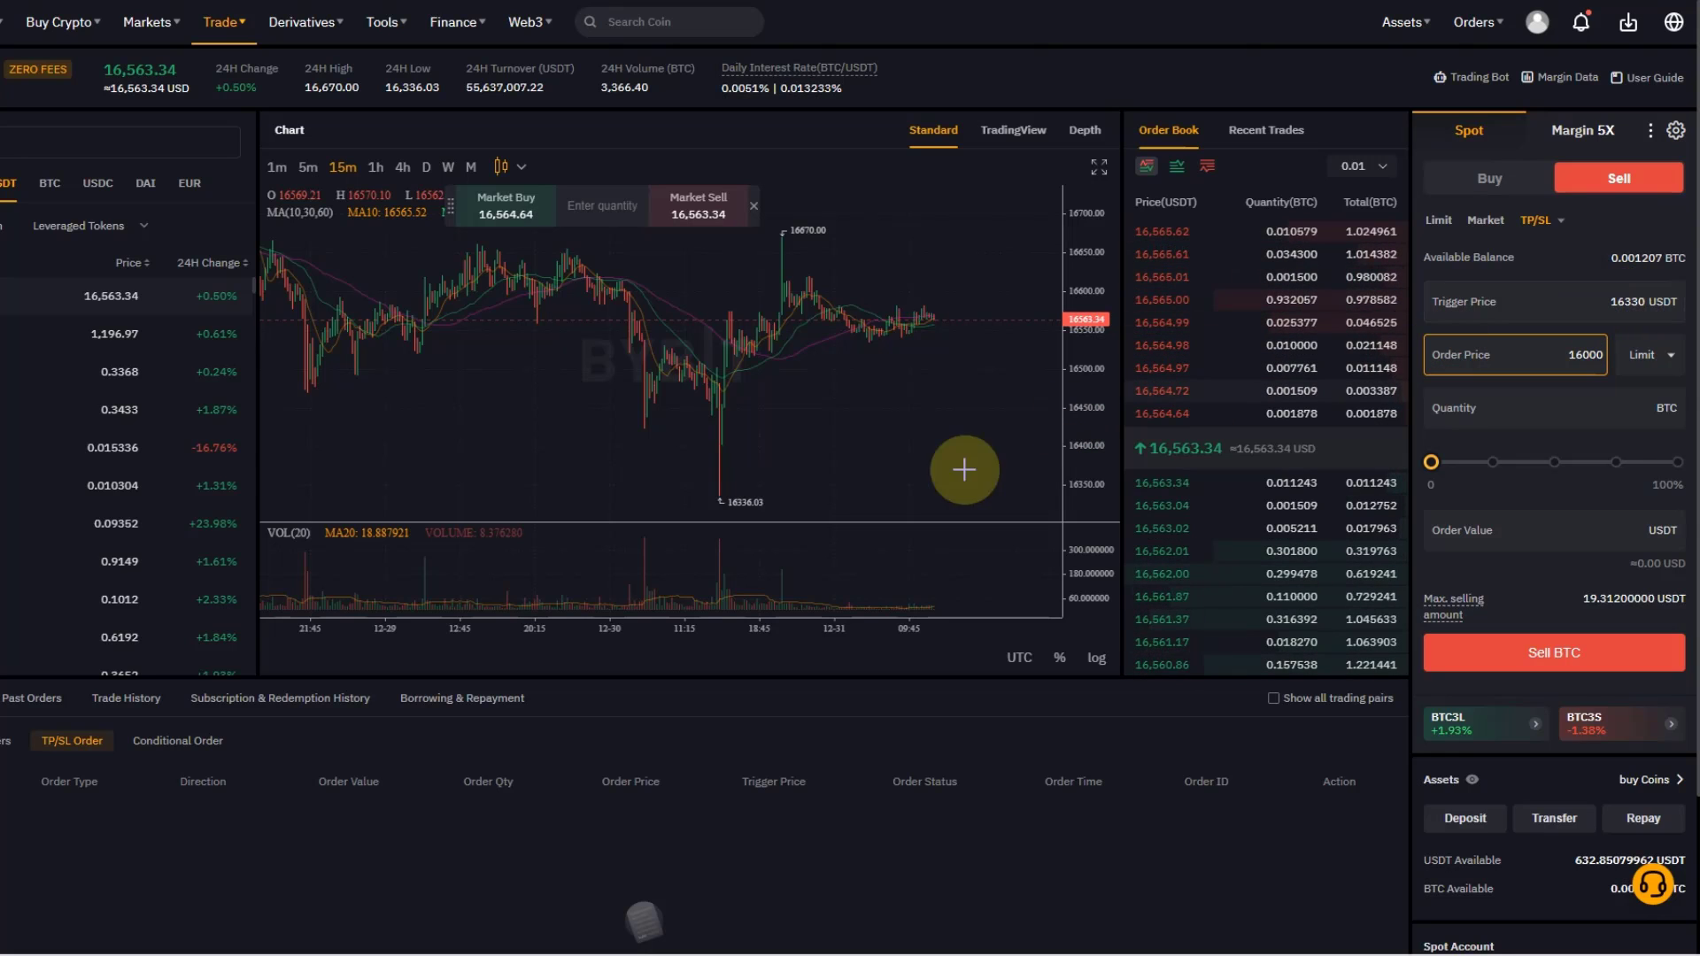
{"action": "mouse_move", "coordinate": [782, 517]}
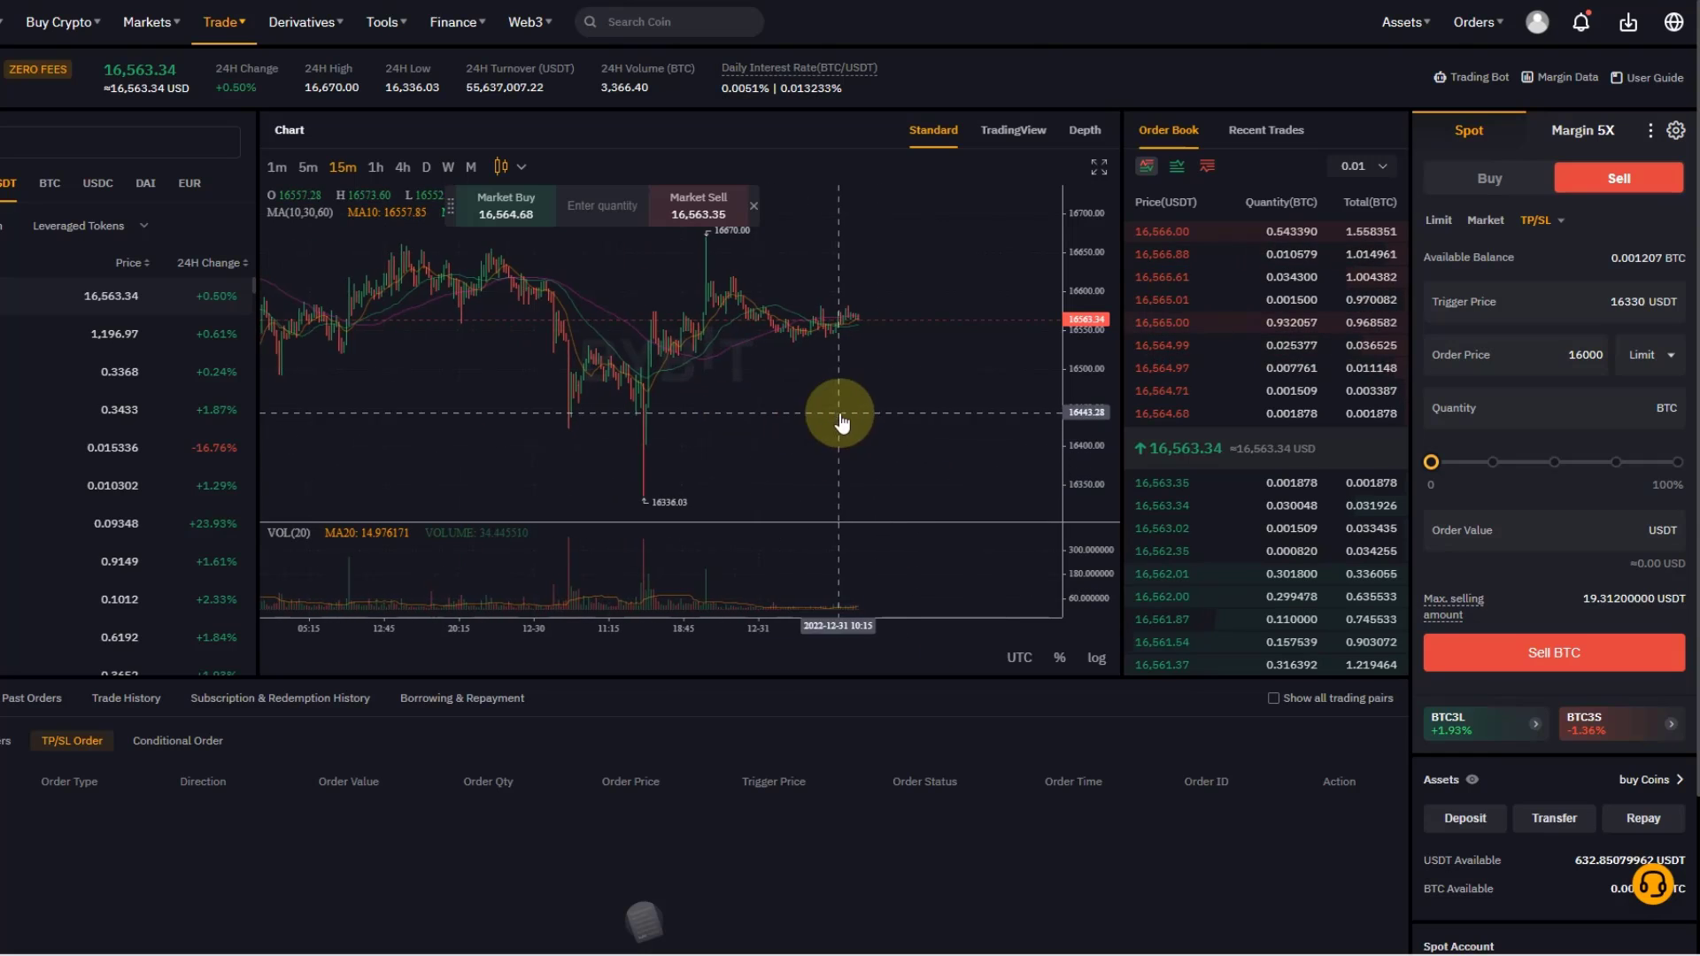
{"action": "mouse_move", "coordinate": [1064, 449]}
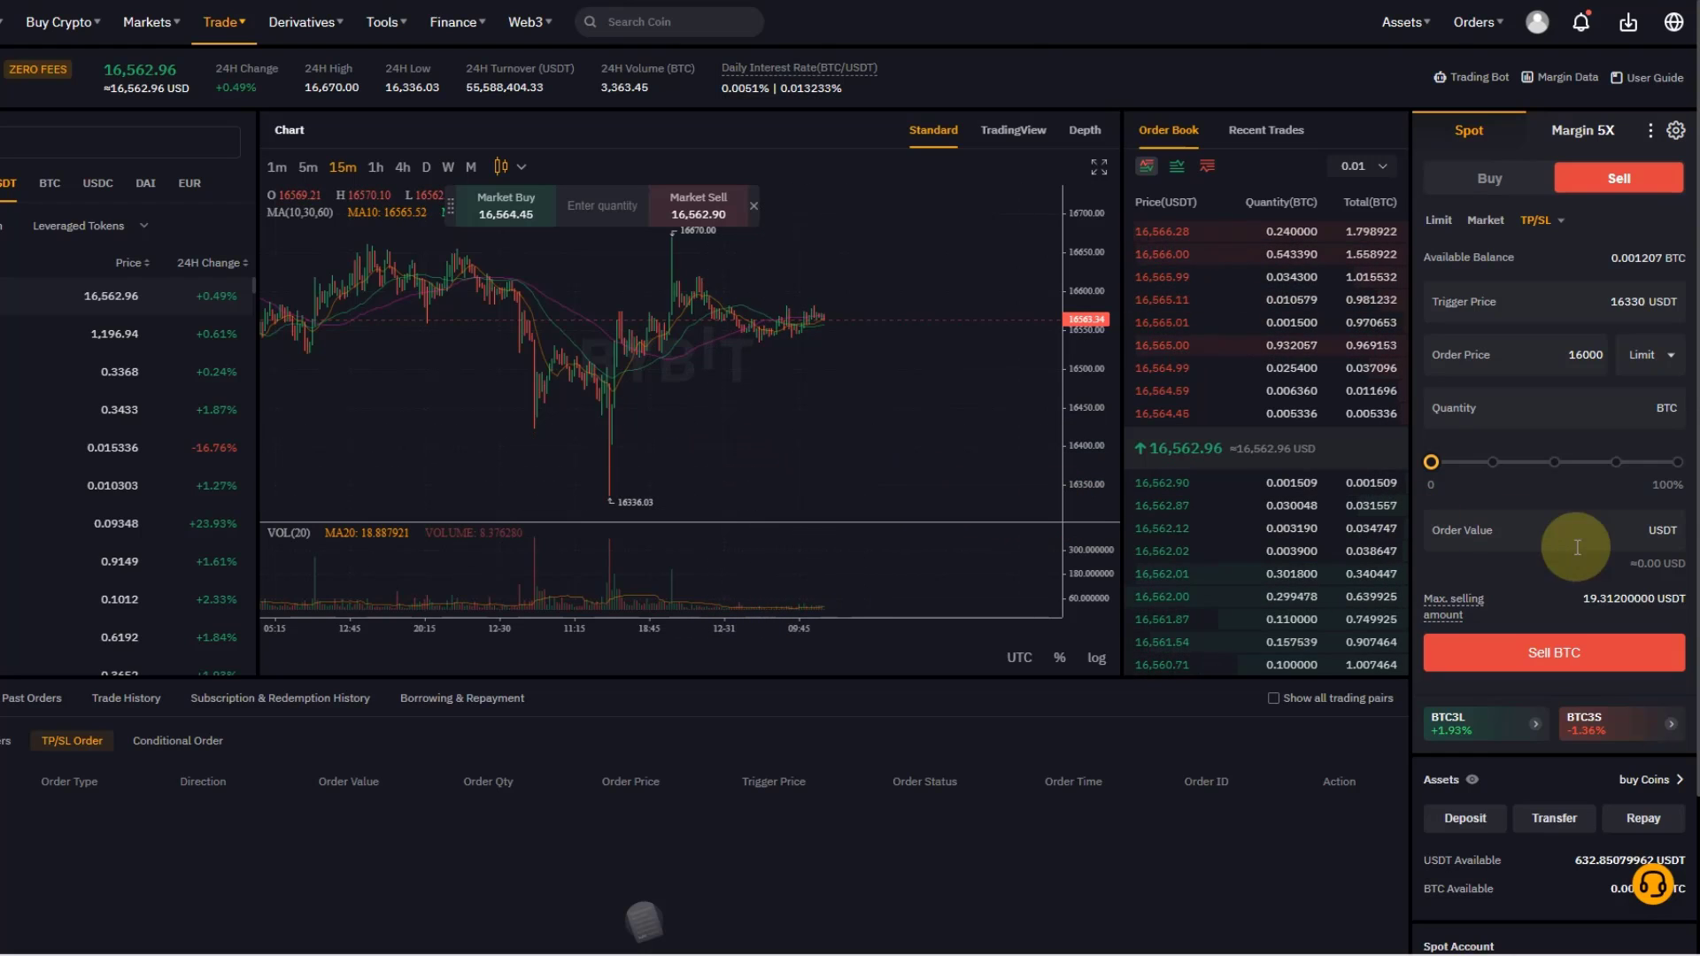
{"action": "mouse_move", "coordinate": [1565, 433]}
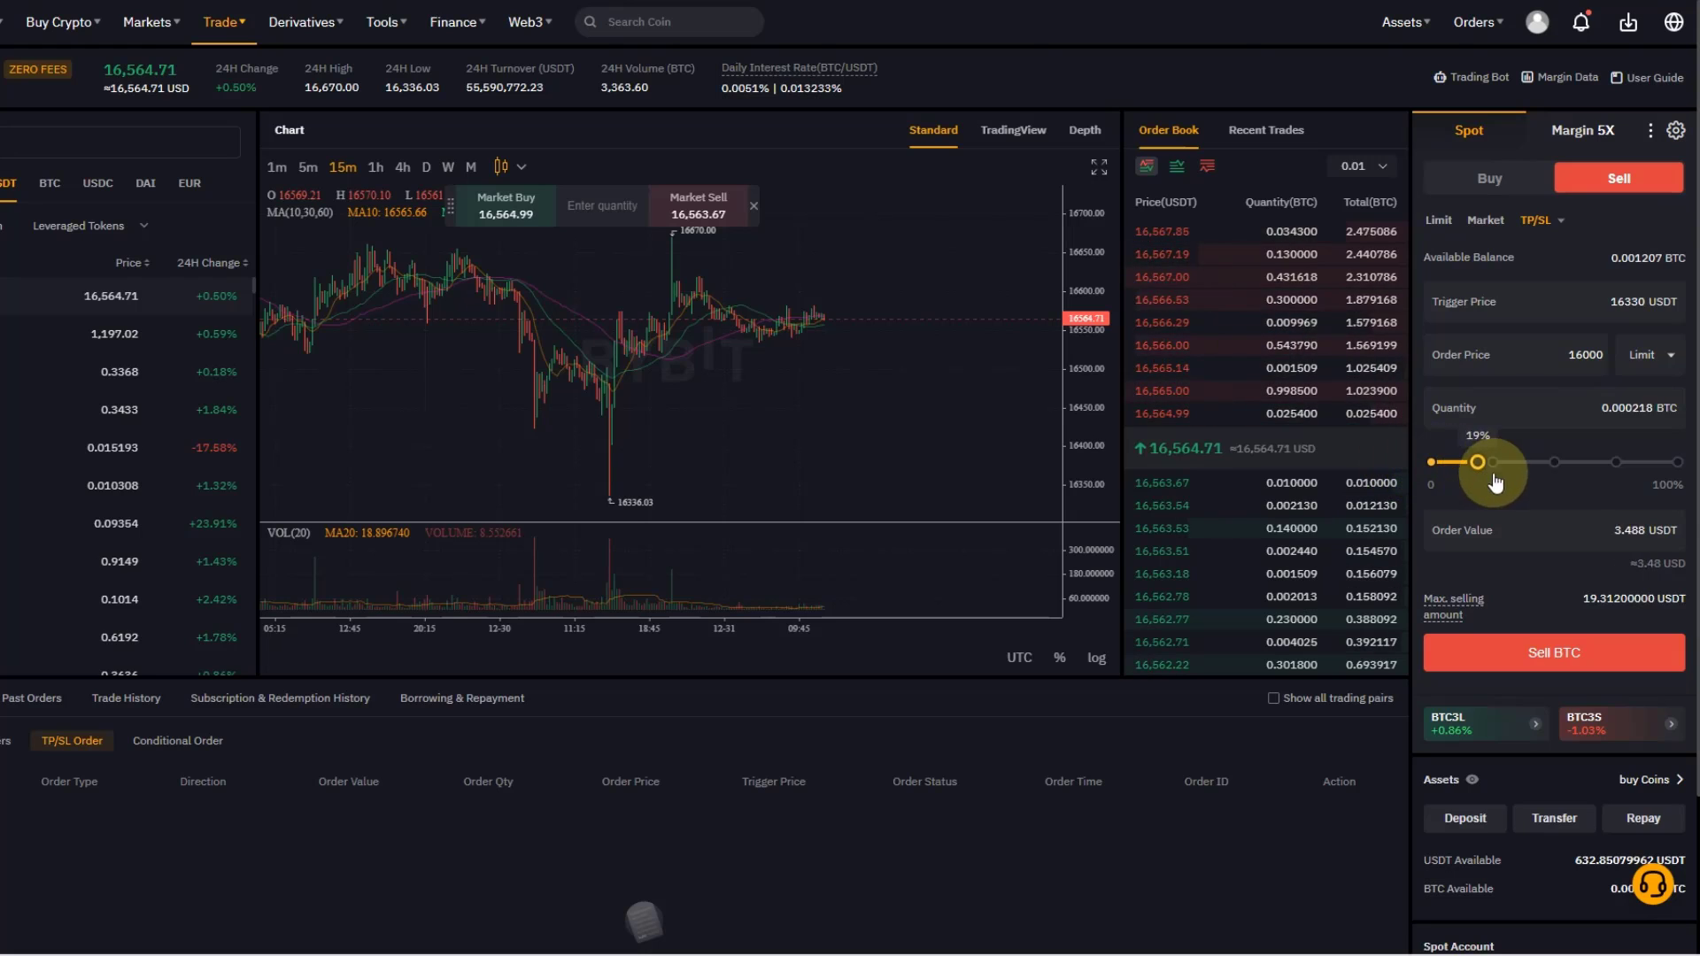
Set quantity to 0.000612 BTC, submit the 16000 limit stop-loss sell, then cancel it
{"action": "left_click_drag", "start_coordinate": [1477, 462], "coordinate": [1558, 462]}
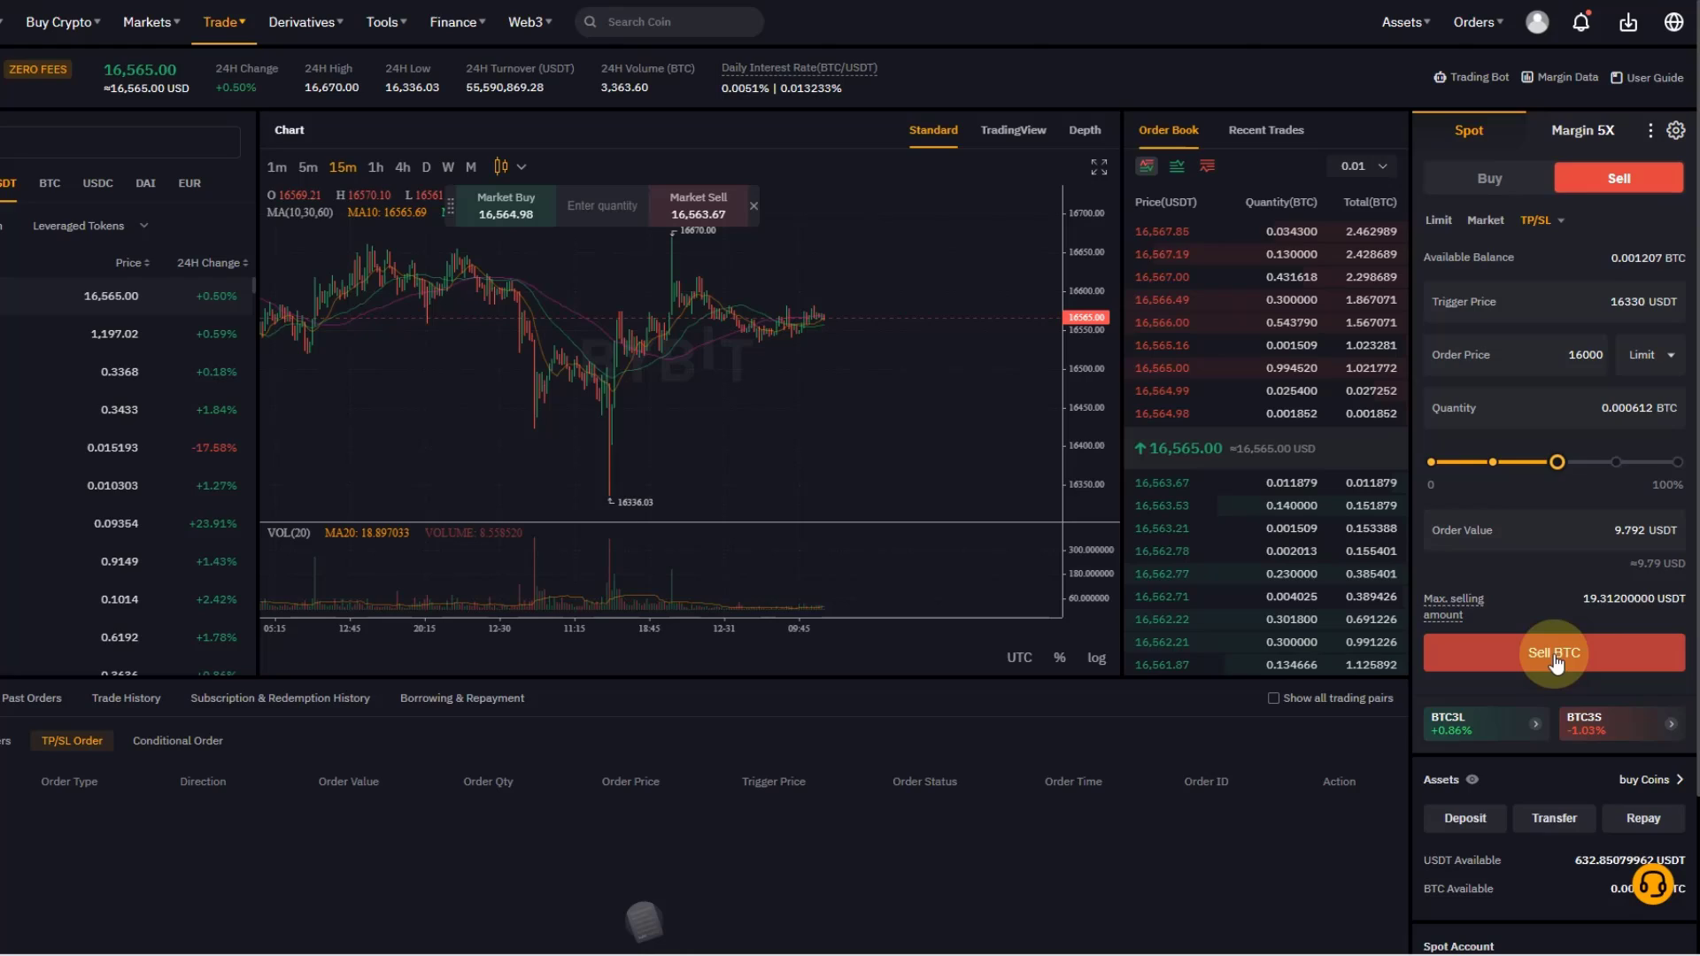
{"action": "left_click", "coordinate": [1554, 653]}
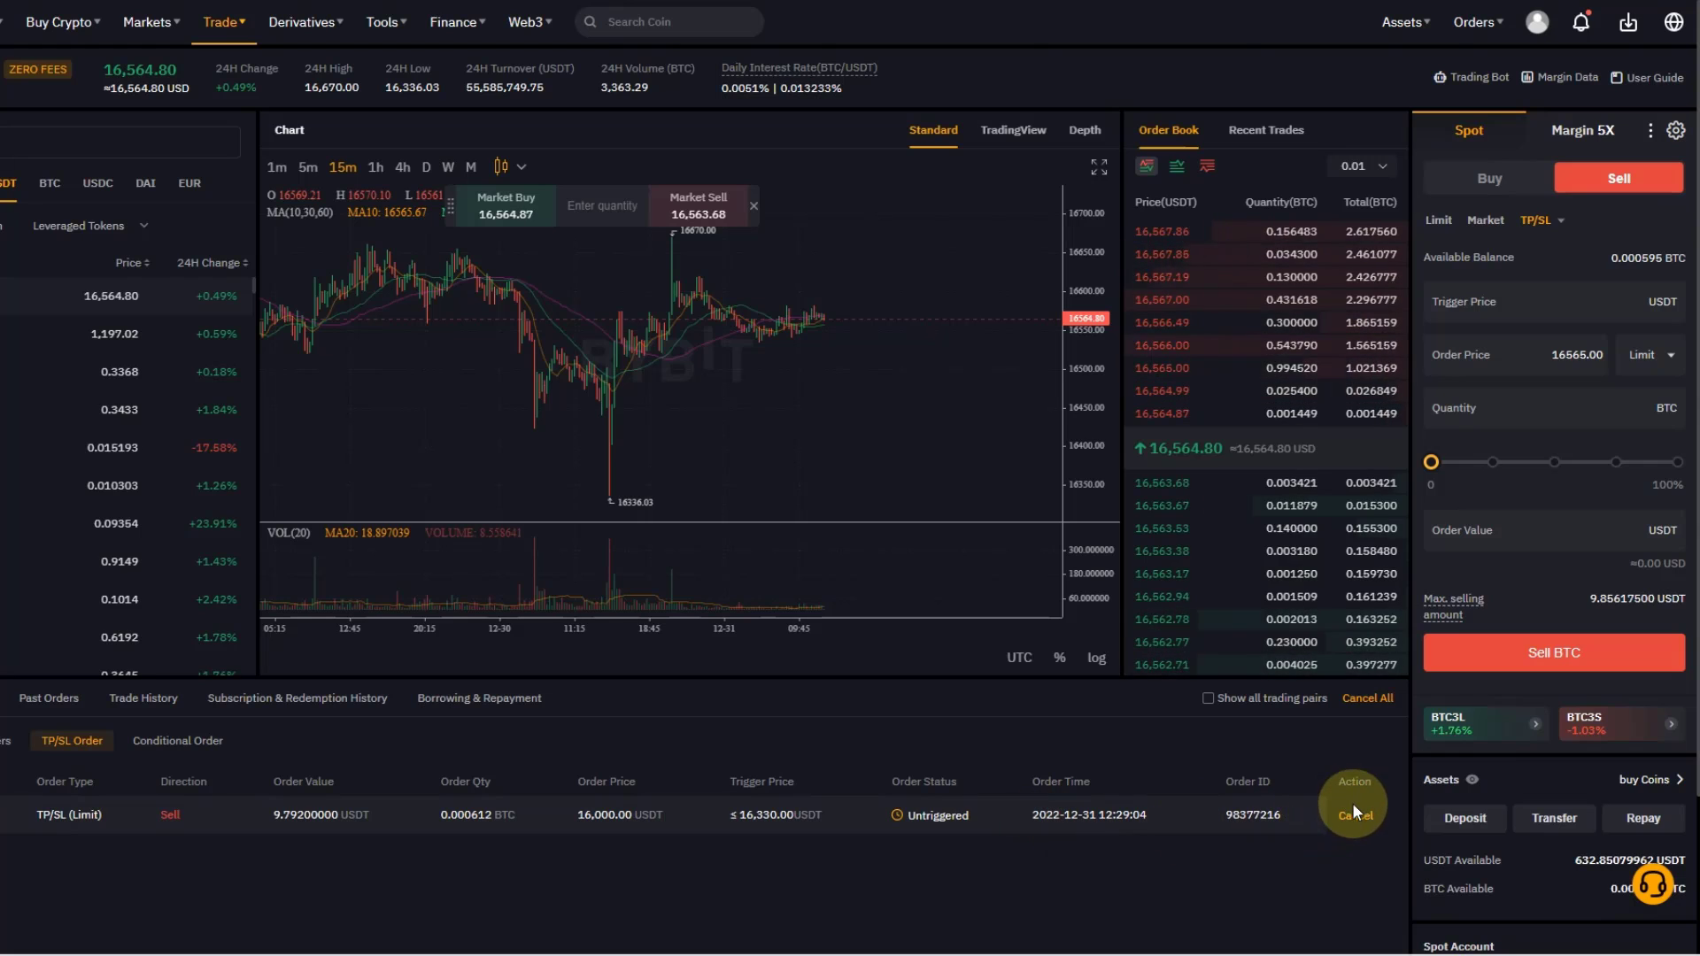
{"action": "left_click", "coordinate": [1354, 815]}
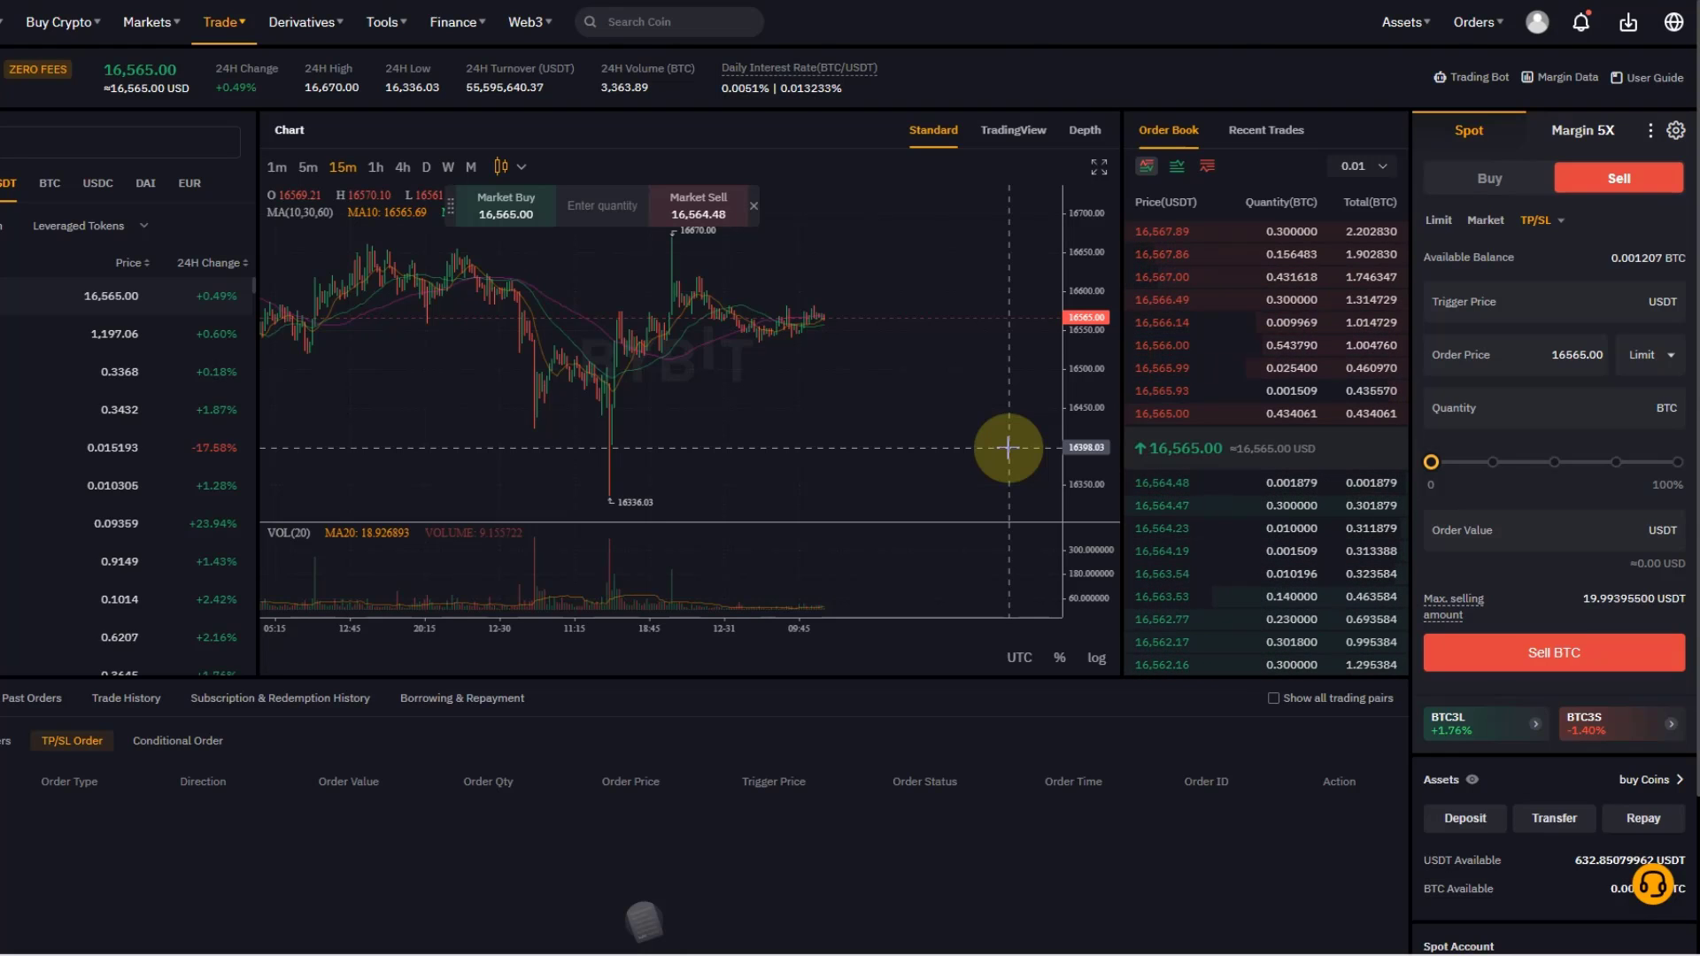
{"action": "mouse_move", "coordinate": [299, 352]}
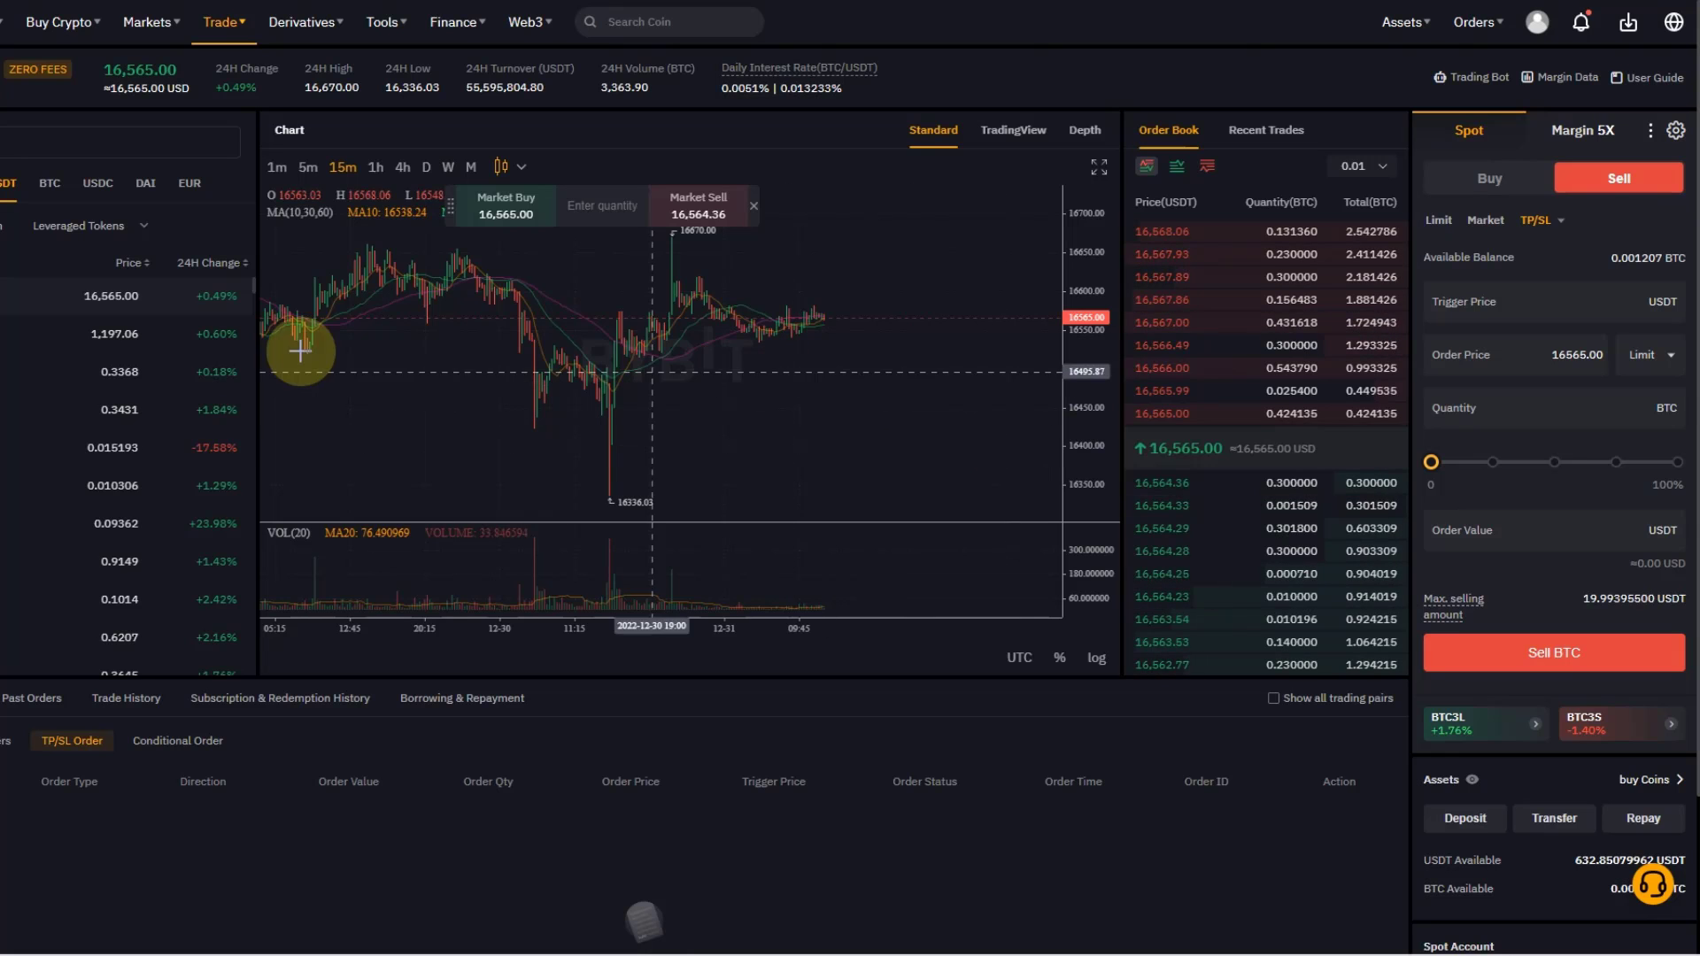